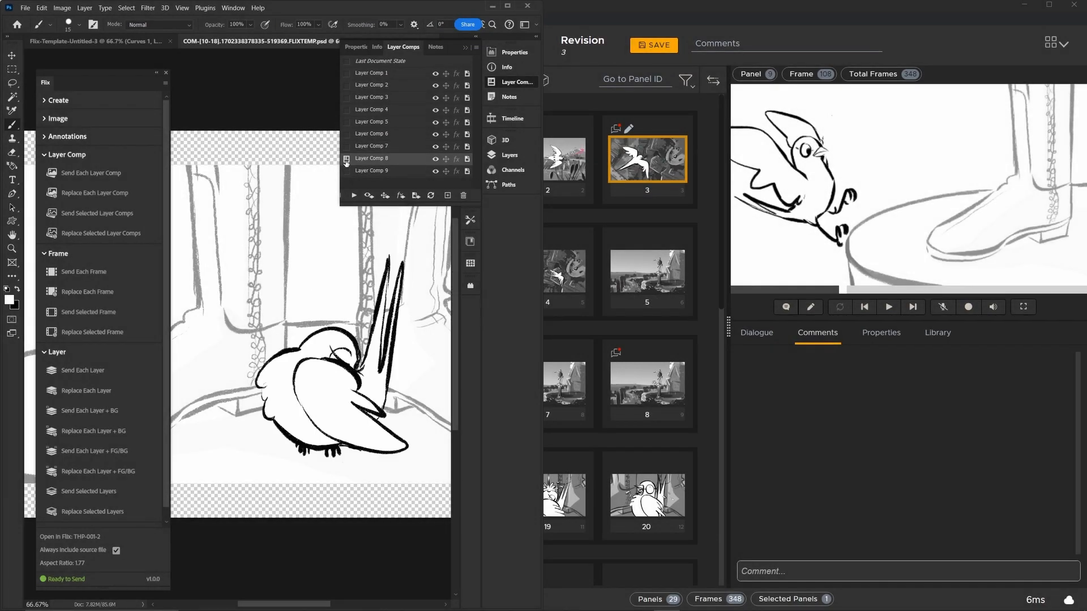
Apply Layer Comp 8 to the canvas while the Flix panel's send sections are arranged
click(346, 73)
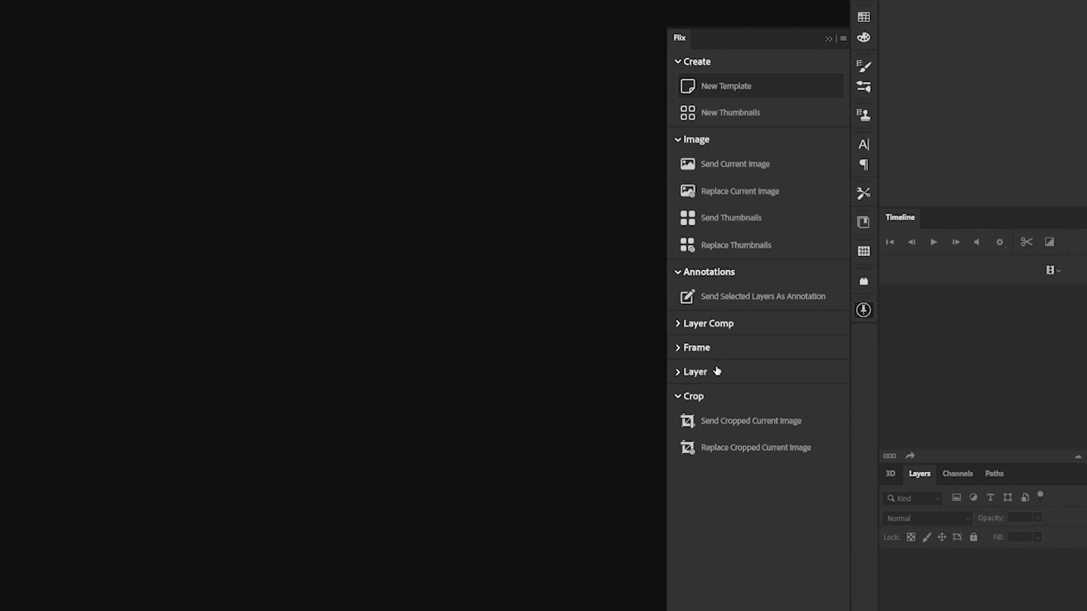
Reopen the Flix panel from Plugins > Flix and confirm the aspect ratio stays at 1.77
click(708, 323)
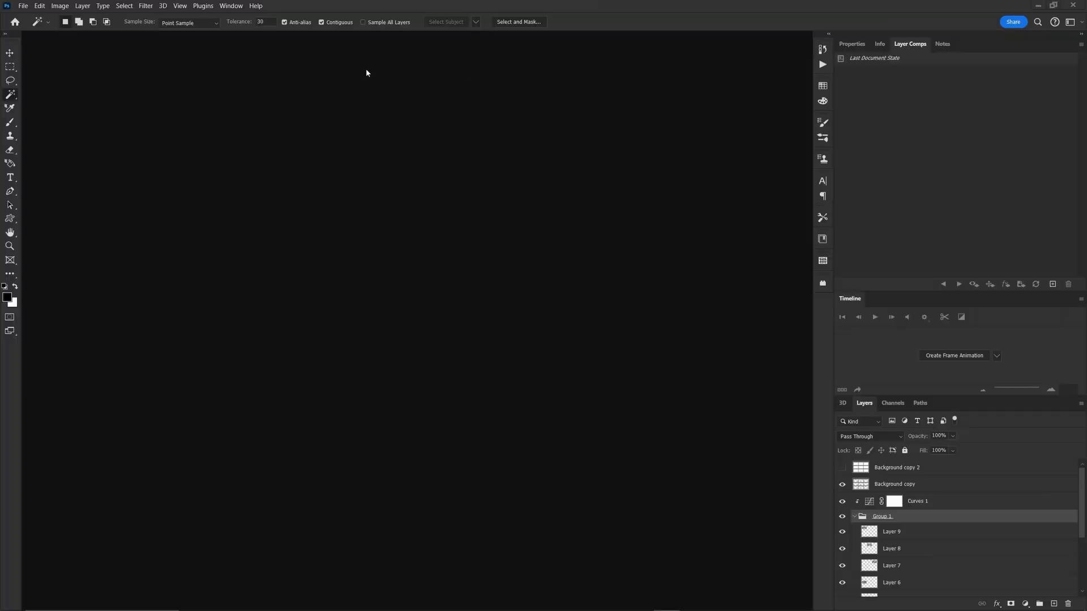
click(203, 6)
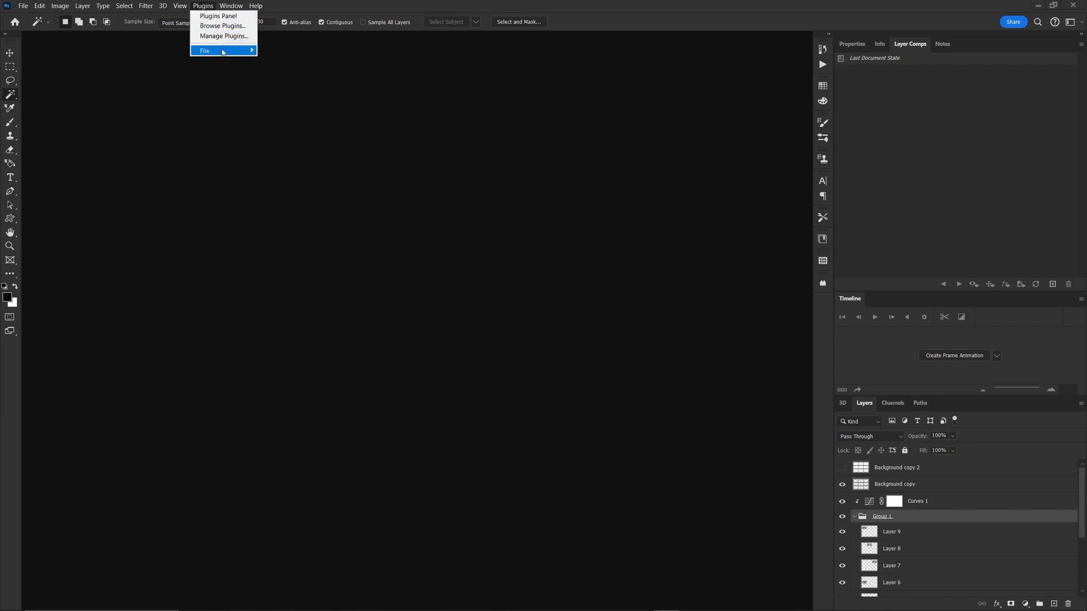
click(204, 50)
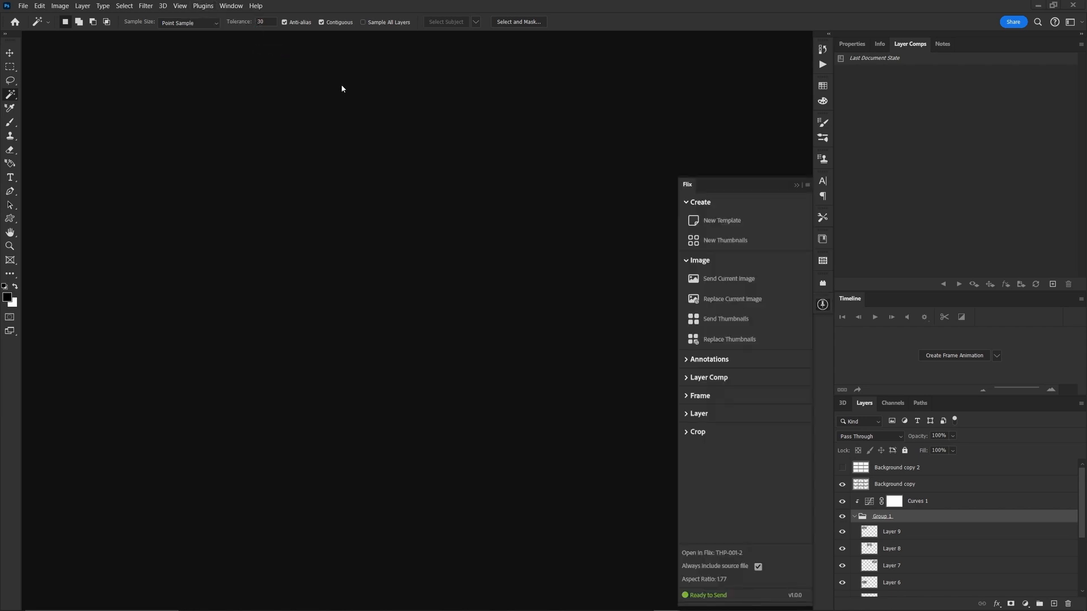
mouse_move(576, 185)
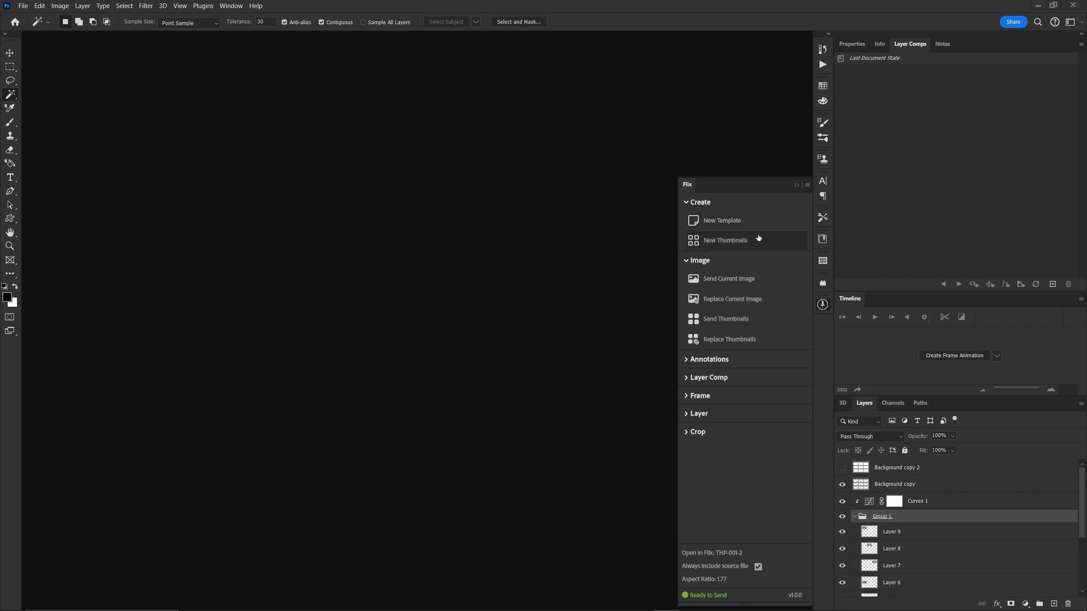
mouse_move(768, 259)
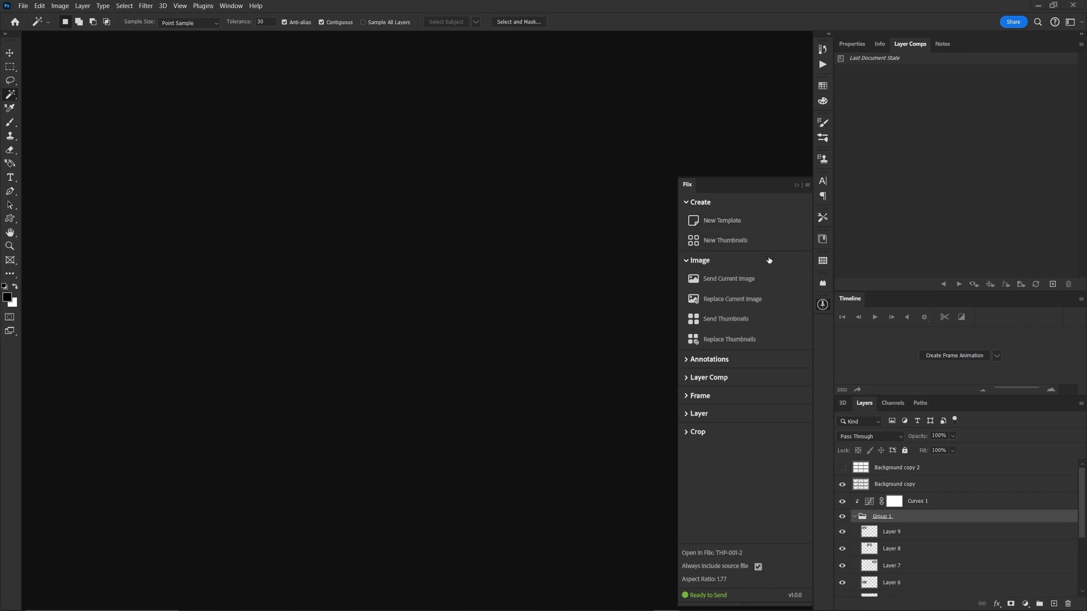
mouse_move(789, 568)
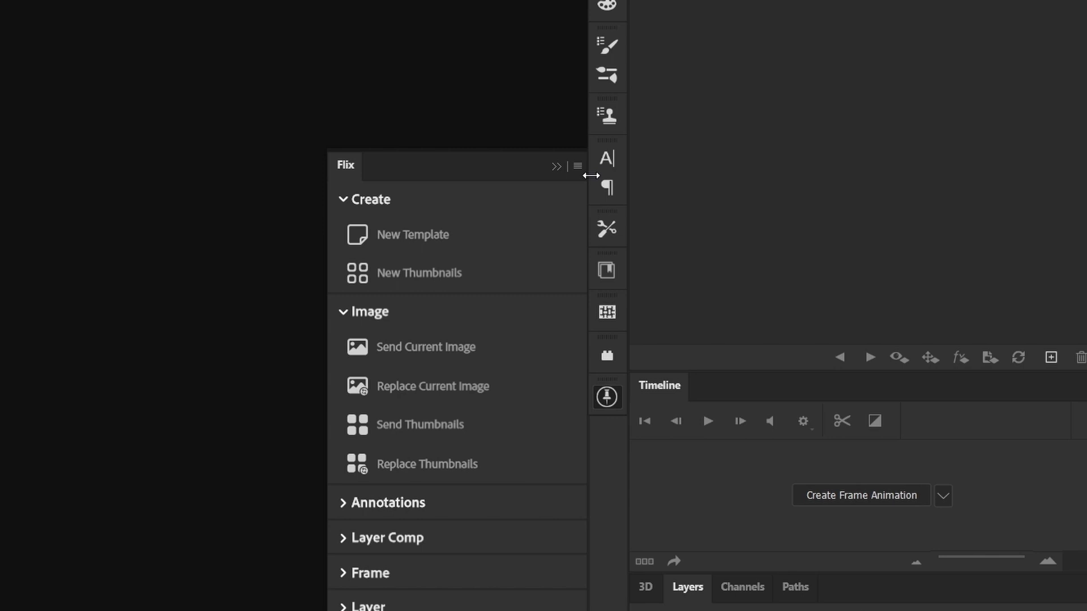
click(577, 166)
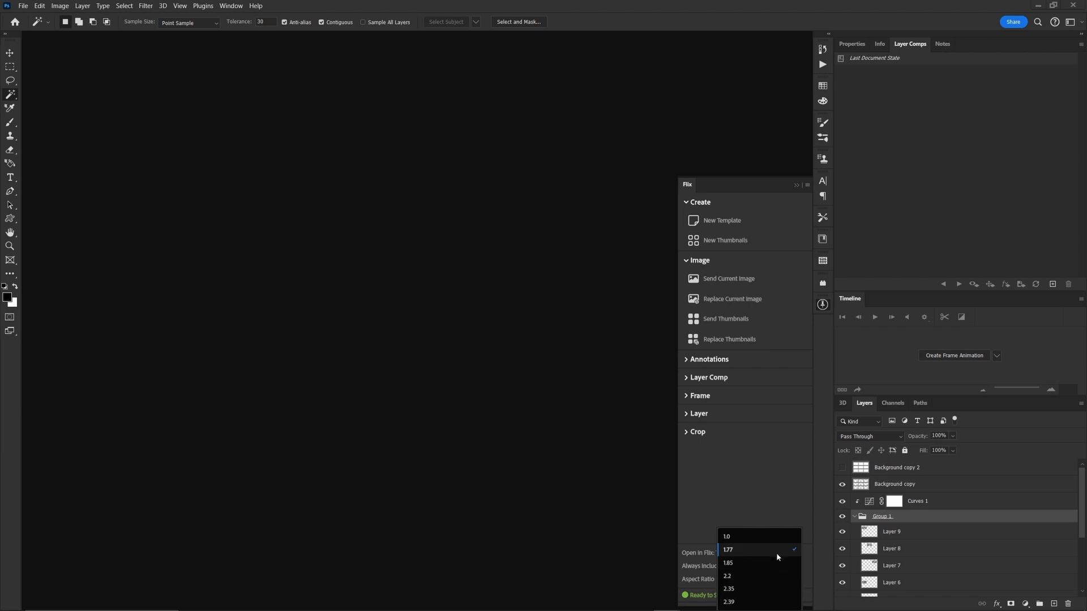
mouse_move(772, 553)
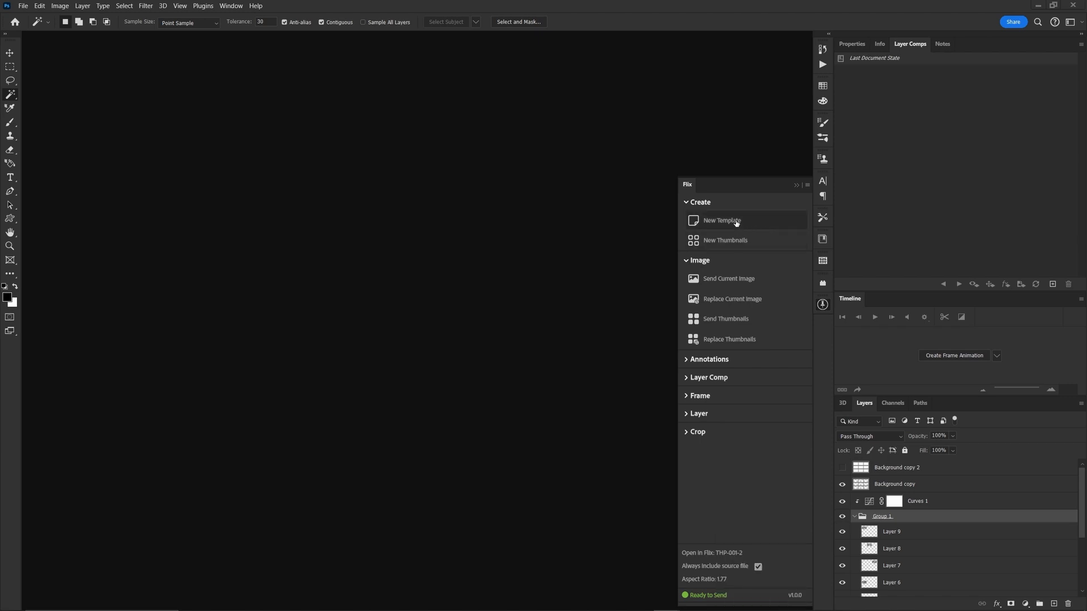
Create a new blank Flix storyboard template document with grey letterbox bands
click(721, 220)
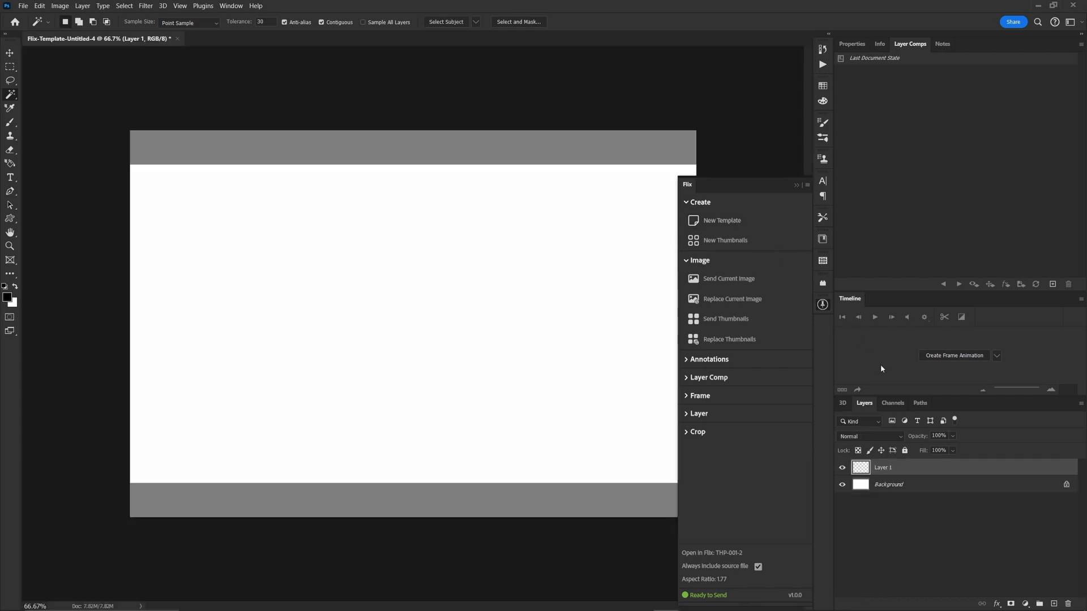
mouse_move(725, 319)
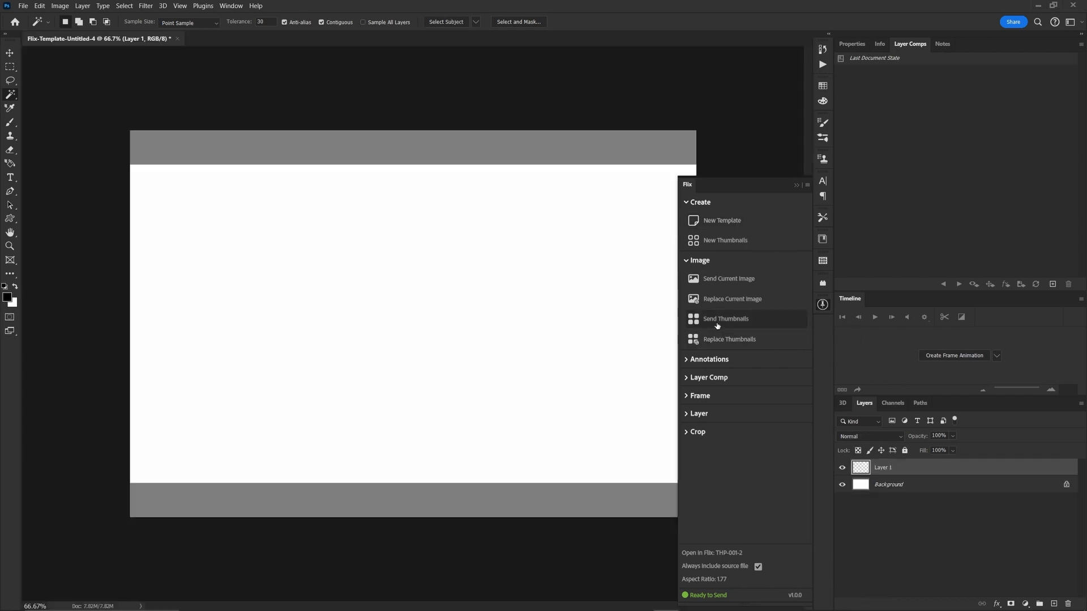
mouse_move(725, 240)
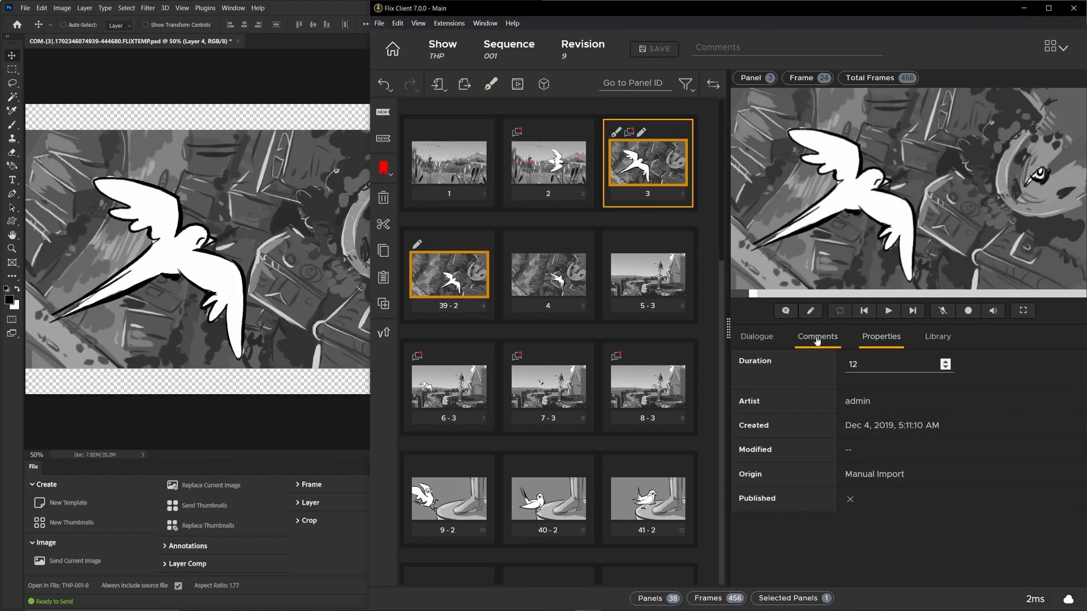
Read panel 3's comment asking for an inbetween, then select the new swallow panel 59-4
click(817, 337)
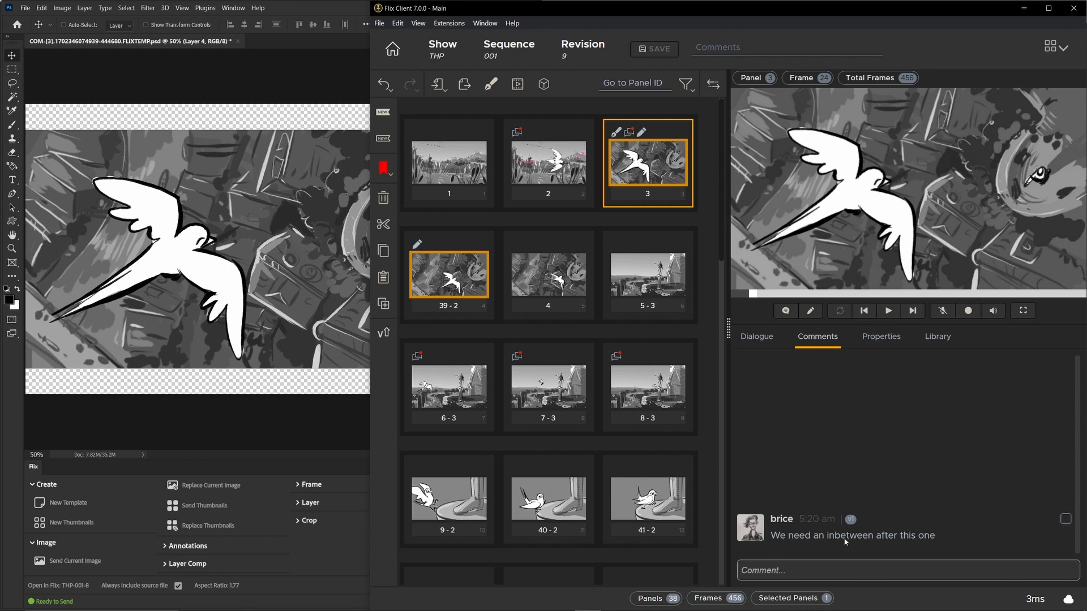
mouse_move(927, 534)
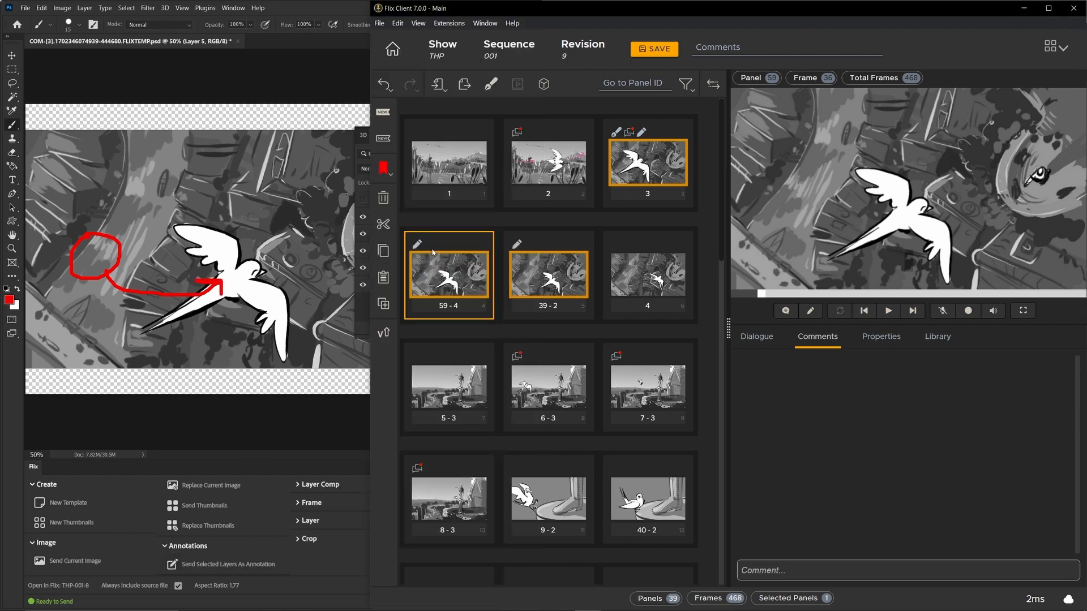
click(808, 311)
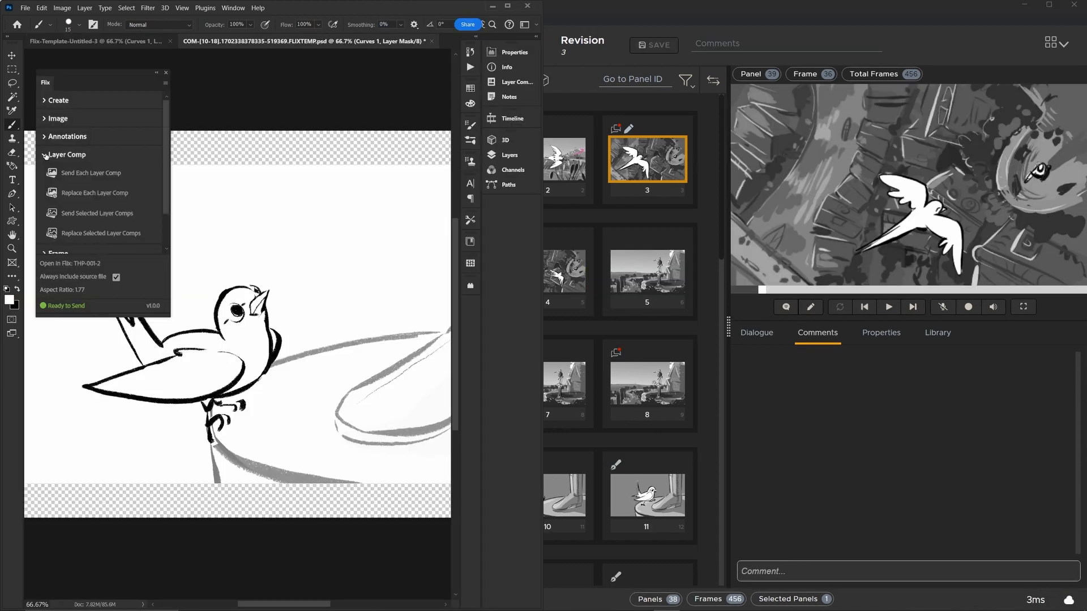
Expand the Frame and Layer send options and preview Layer Comp 3 among the nine layer comps
click(67, 154)
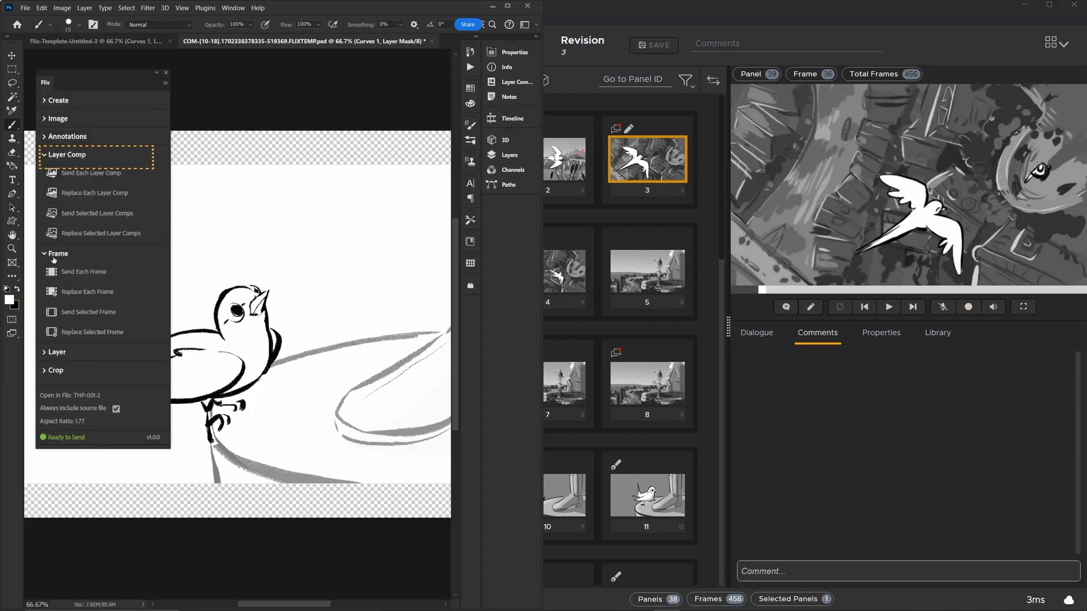
click(56, 351)
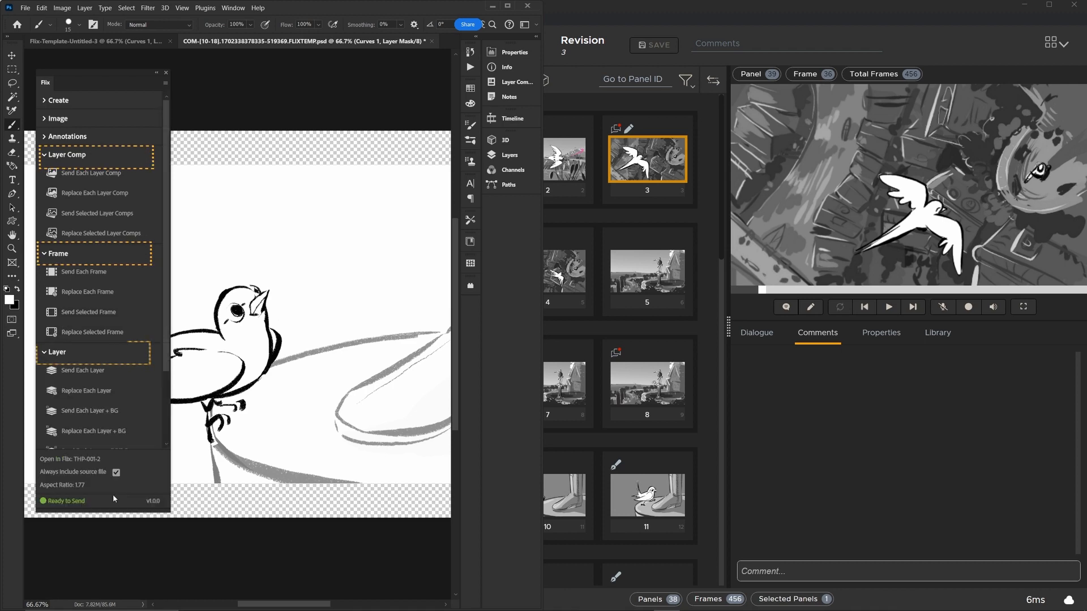
click(513, 82)
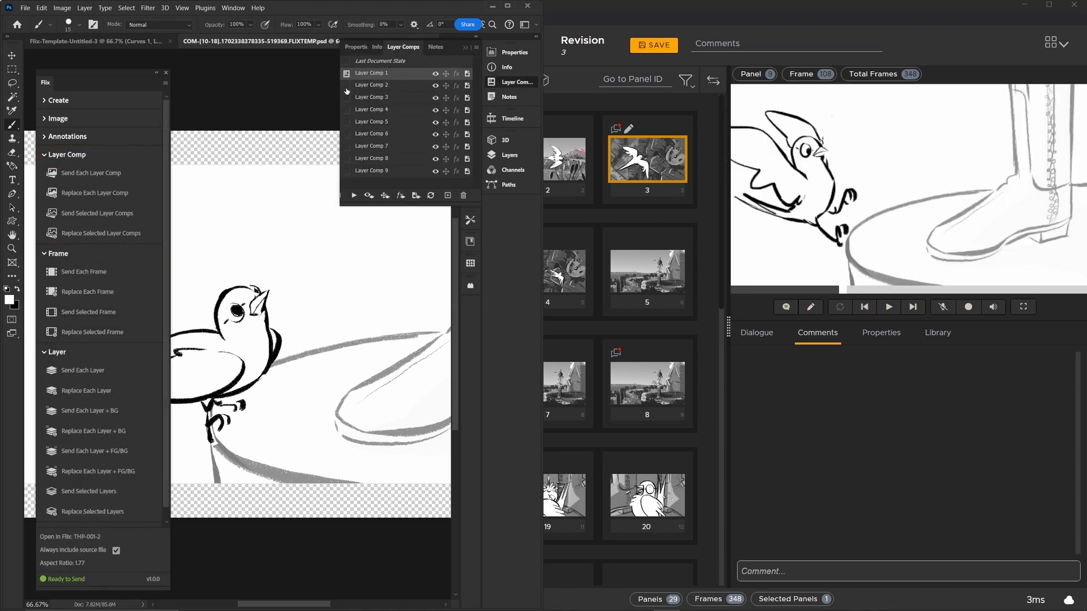
click(347, 97)
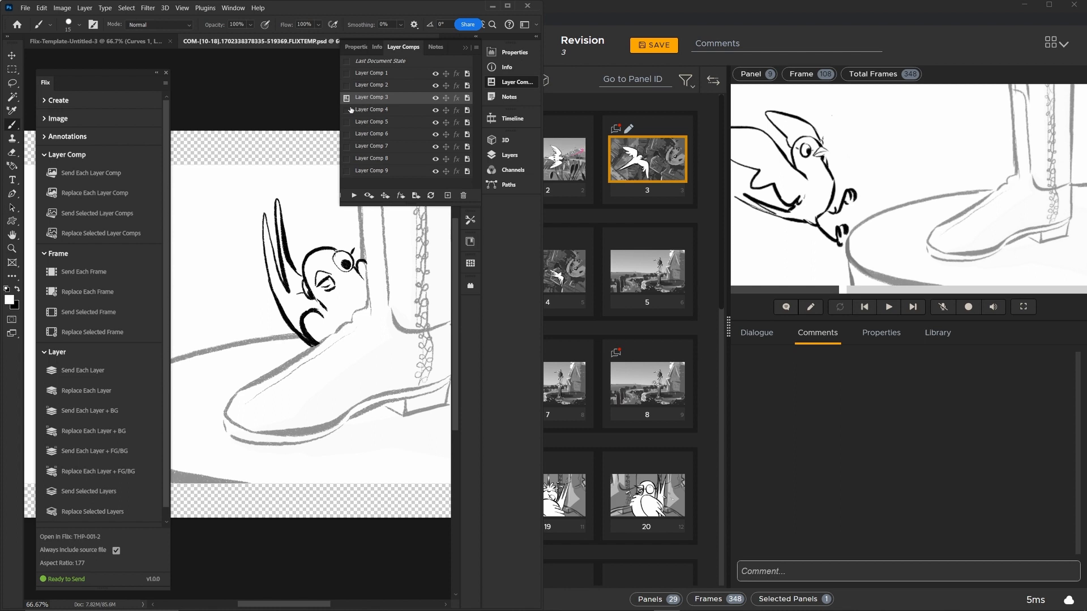
click(372, 133)
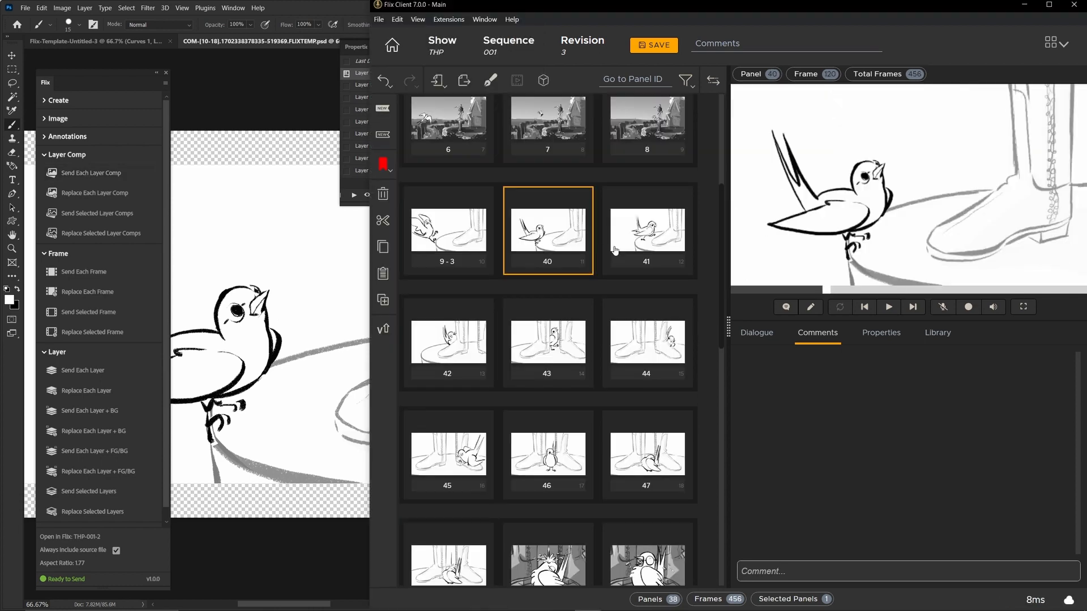
Show the frame animation timeline, then switch to the simplified PSD grouped into swallow and statue
click(547, 342)
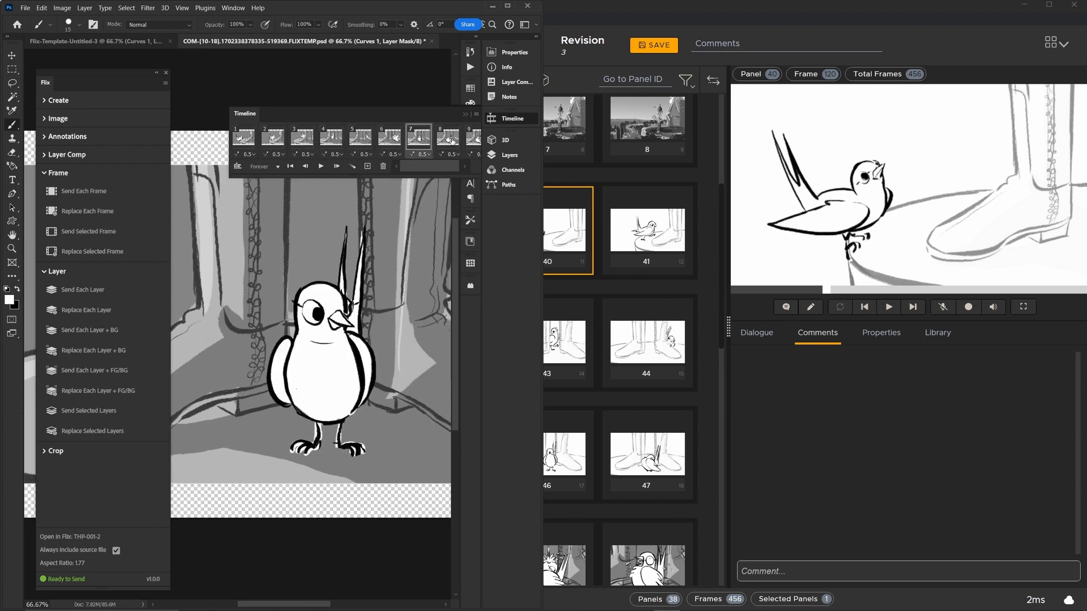
click(242, 136)
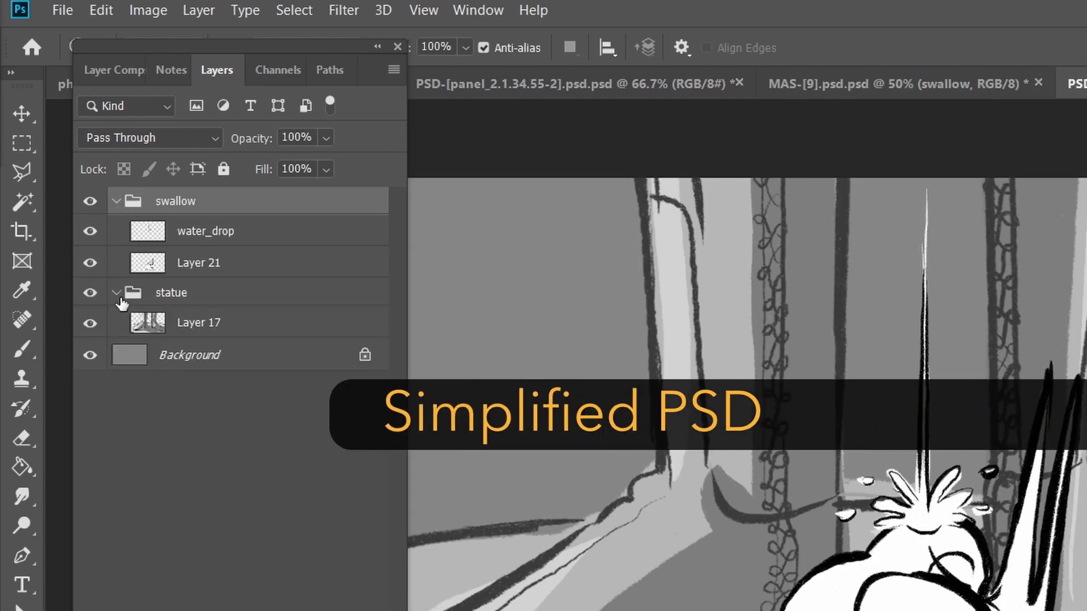
Open panel 40's grey-shaded source file after Flix auto-updates panels 40-2 onward
click(116, 293)
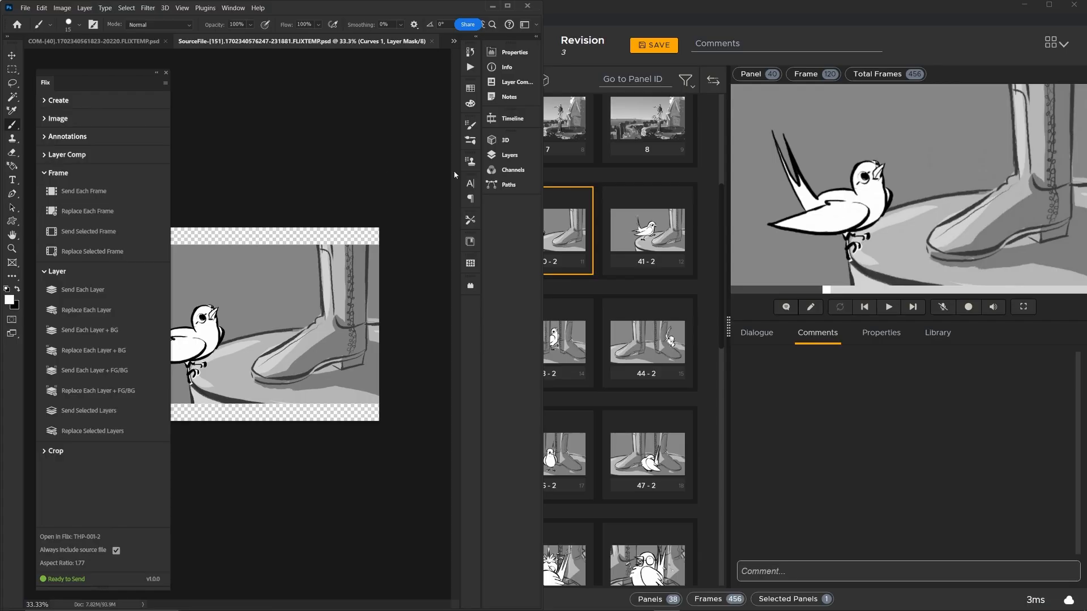
View the source file's Curves 1 layer stack, then bring Flix Client forward showing shaded panel 48-2
click(509, 154)
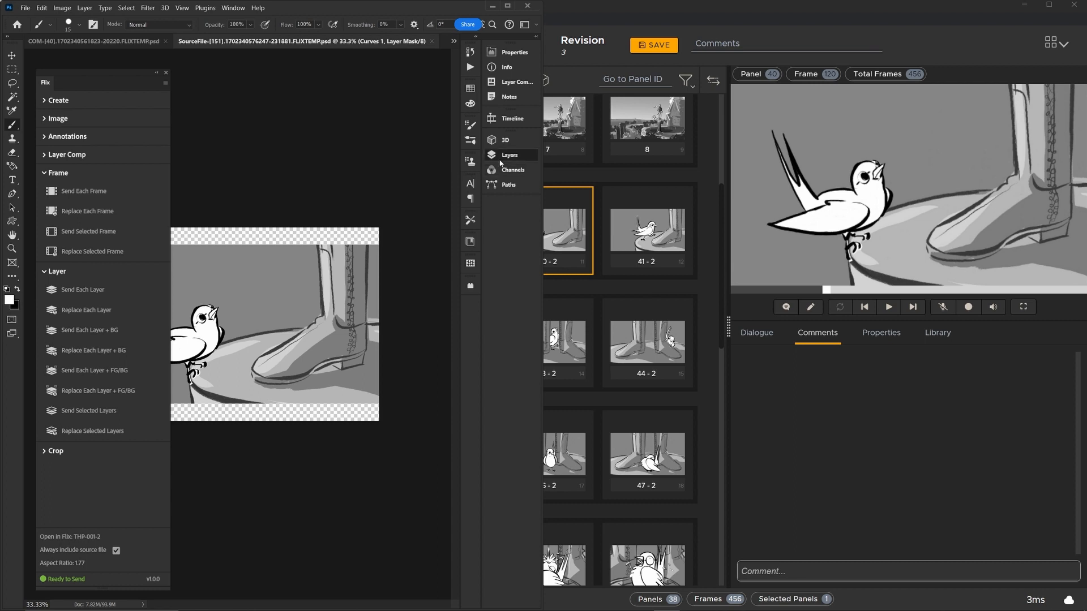
click(510, 154)
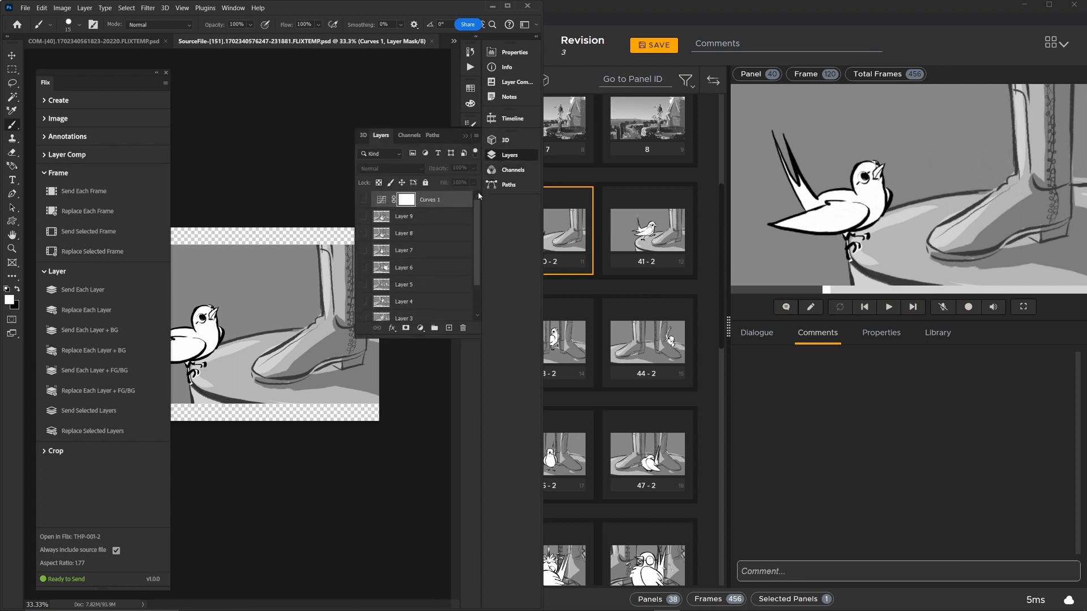
mouse_move(494, 197)
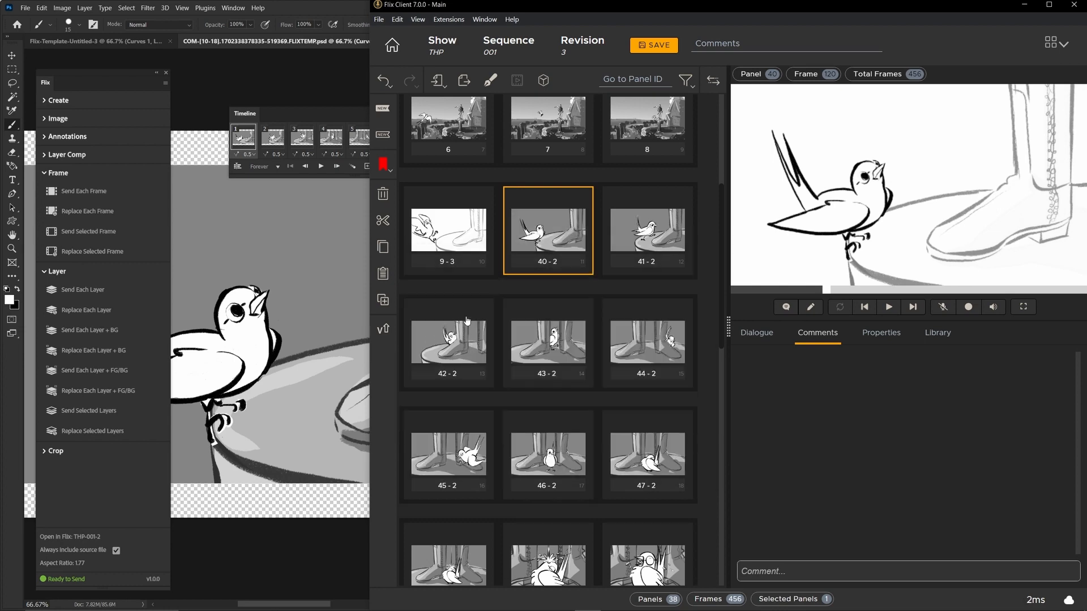
click(547, 230)
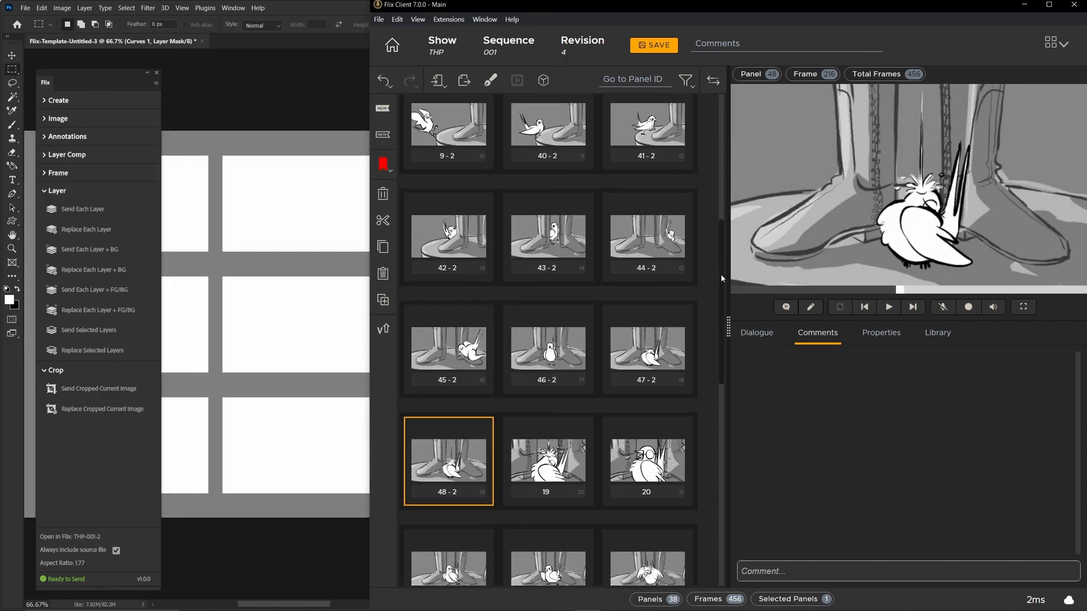
Scroll the Revision 4 board down to its closing panels 27 to 37-2
scroll(down, 3)
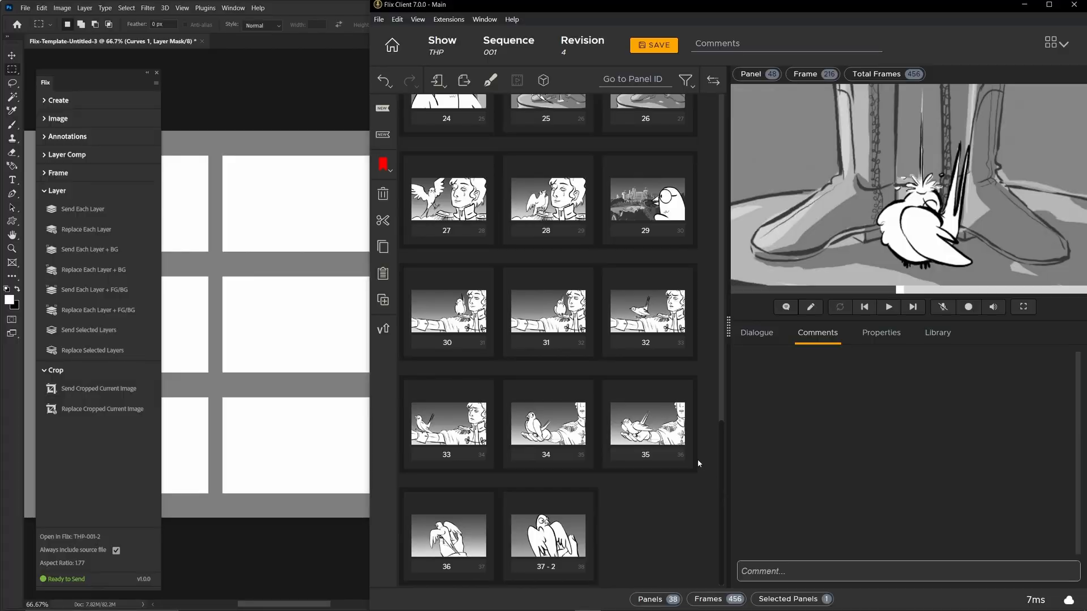
Select panel 37-2 and open its bird-sketch source PSD in Photoshop
click(547, 537)
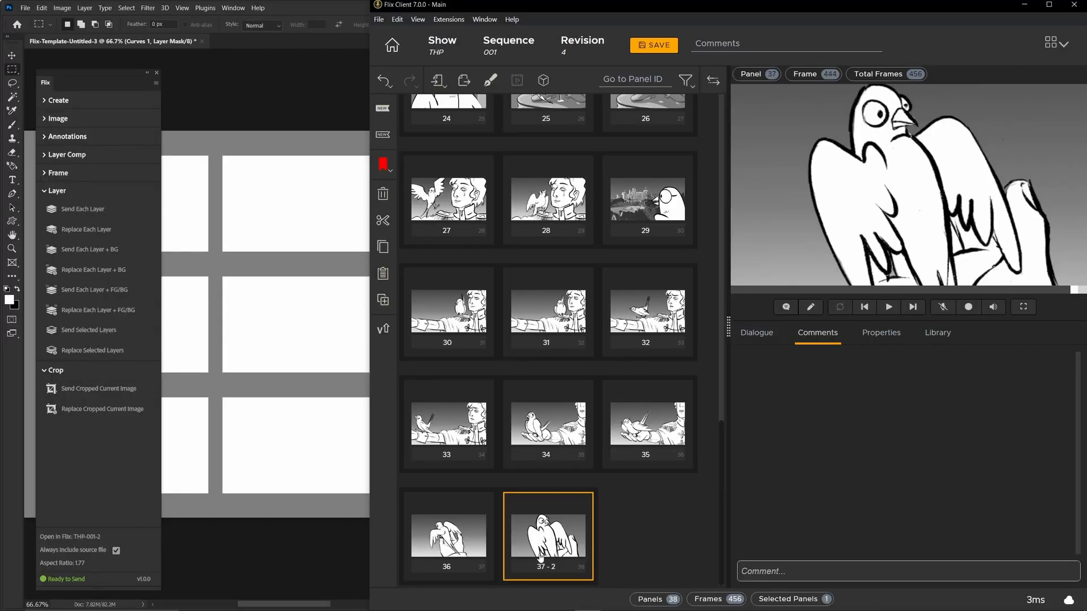
mouse_move(559, 564)
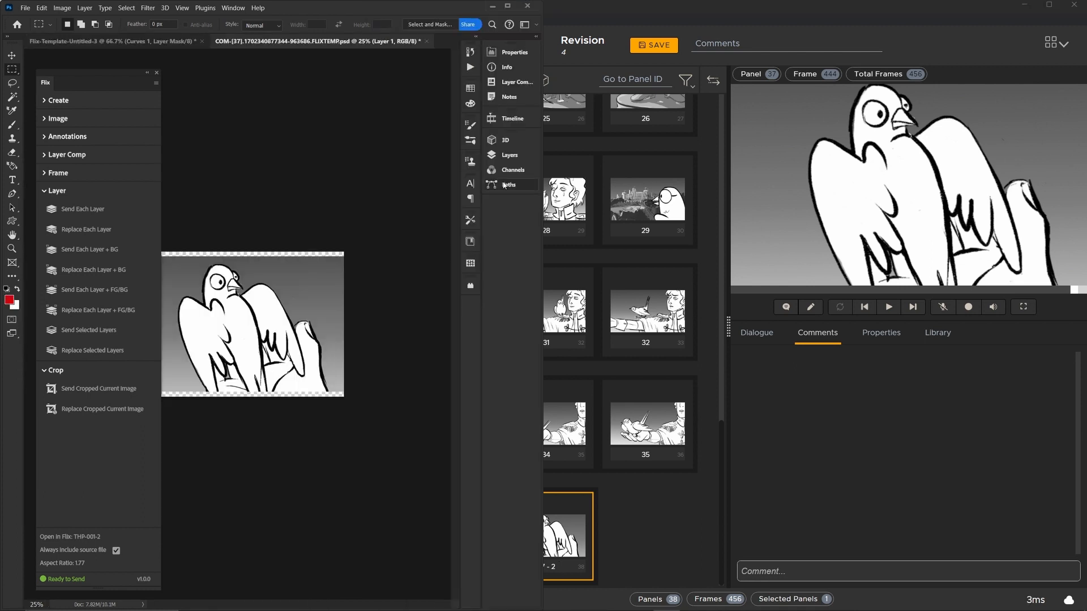
click(510, 154)
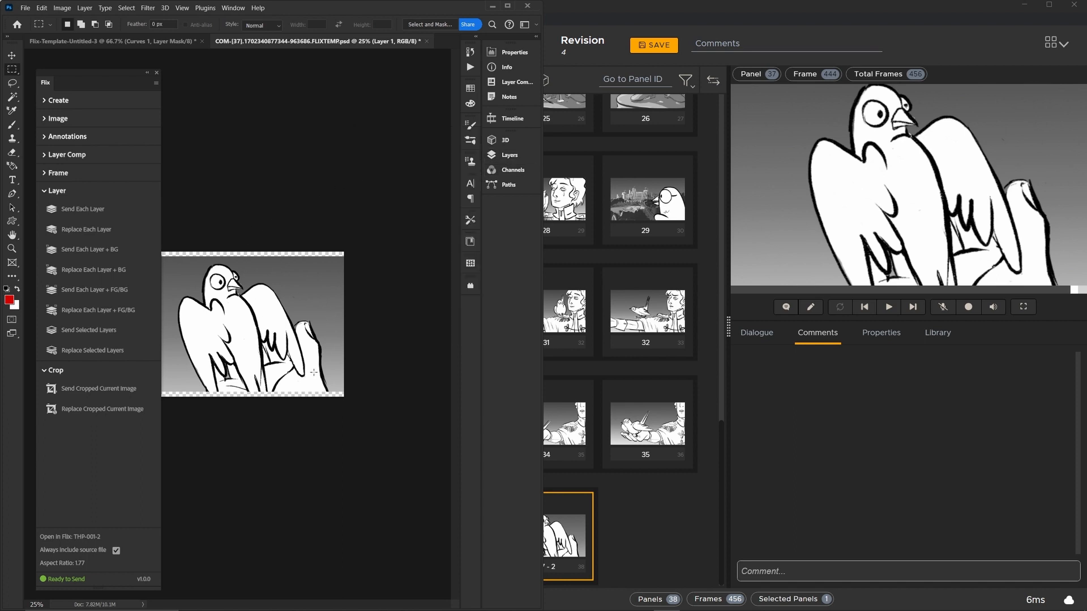
mouse_move(327, 382)
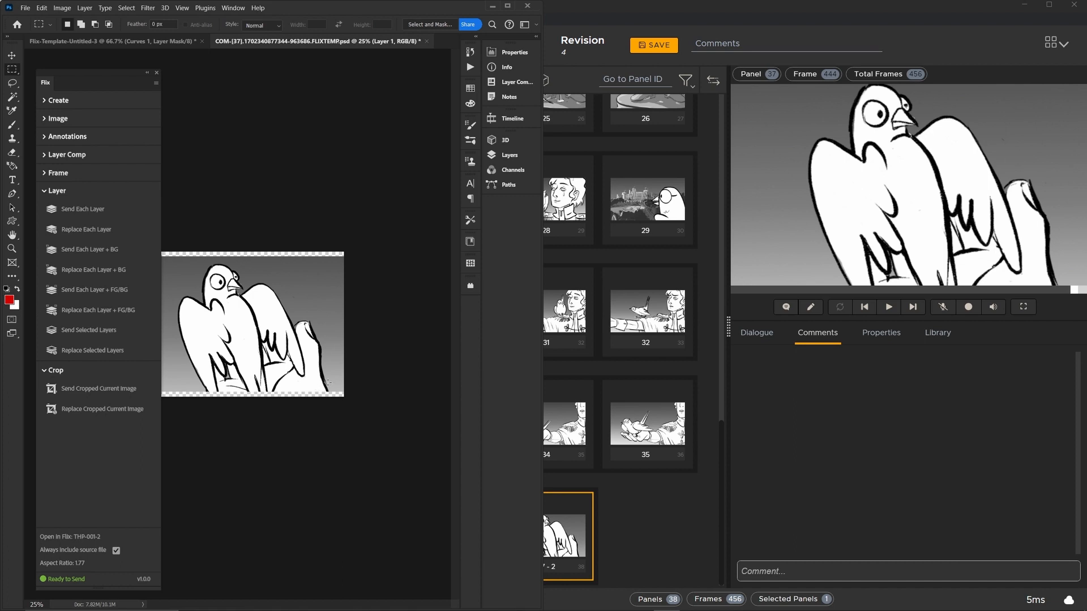
mouse_move(568, 550)
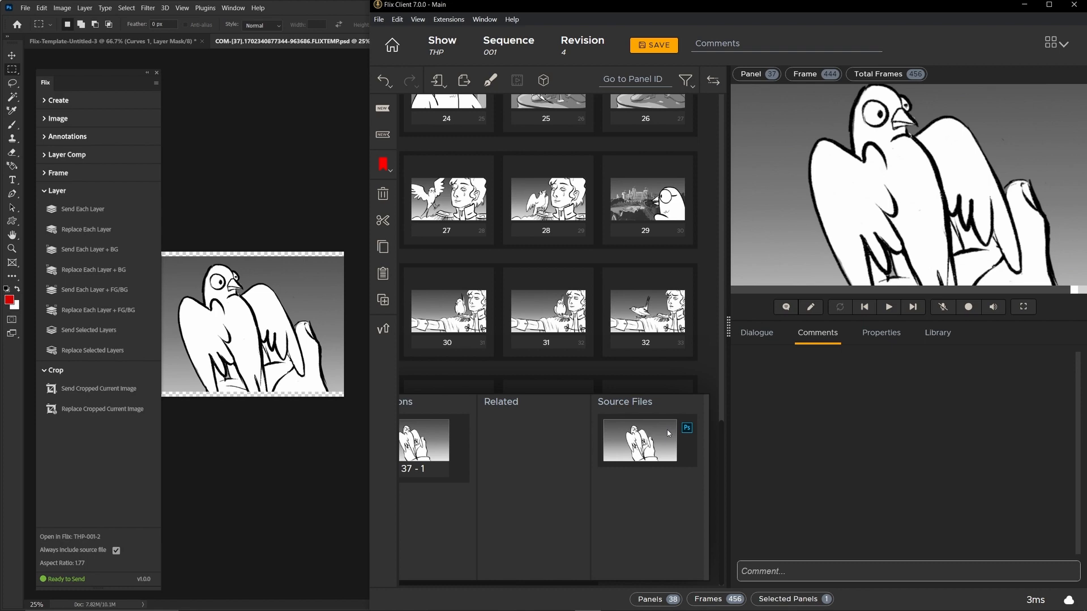
mouse_move(681, 439)
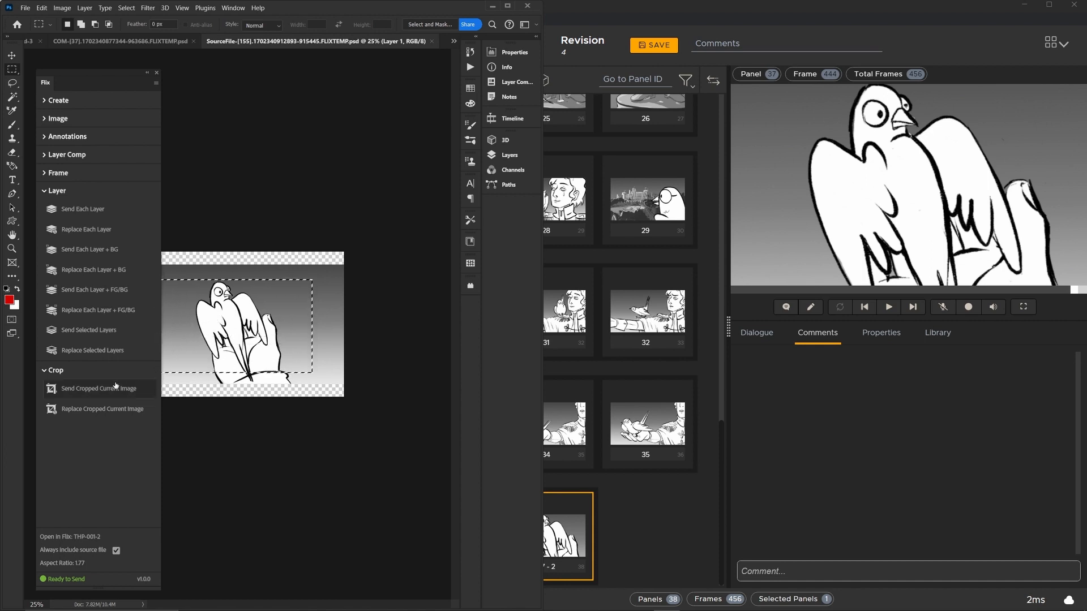
Send the cropped bird area of panel 37's source file back to the Flix storyboard
click(101, 408)
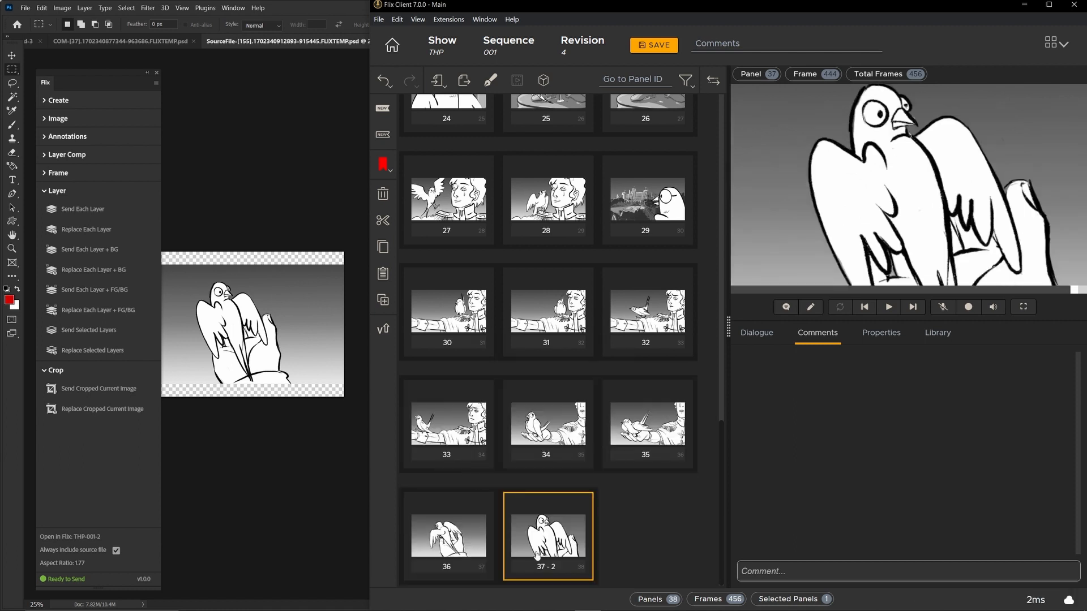
In Flix Preferences > Third Party Apps > Sketching Tools, toggle Always Open Source File
click(379, 19)
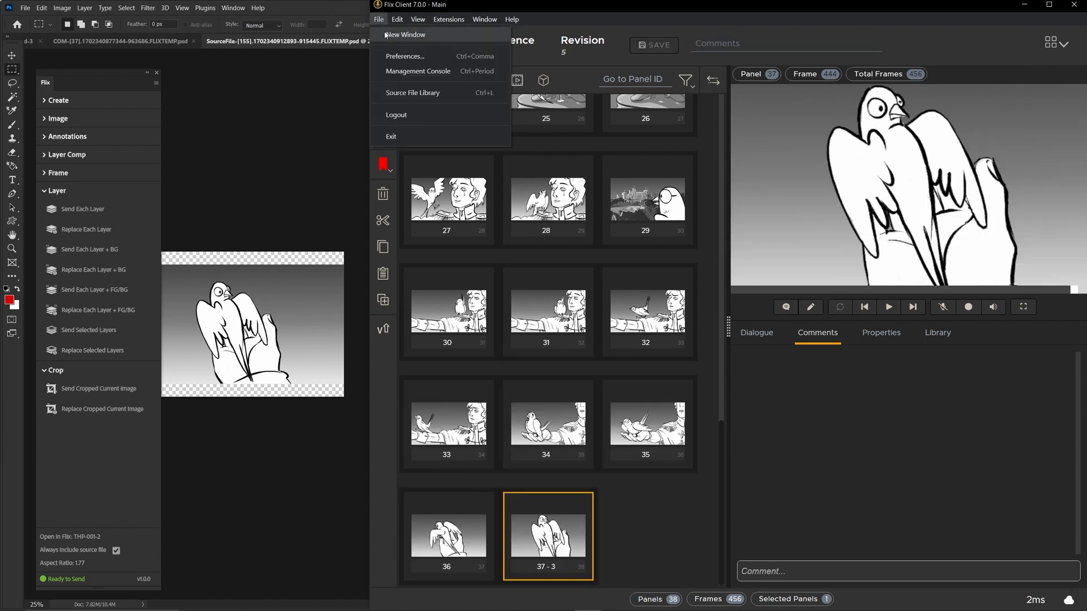
click(405, 56)
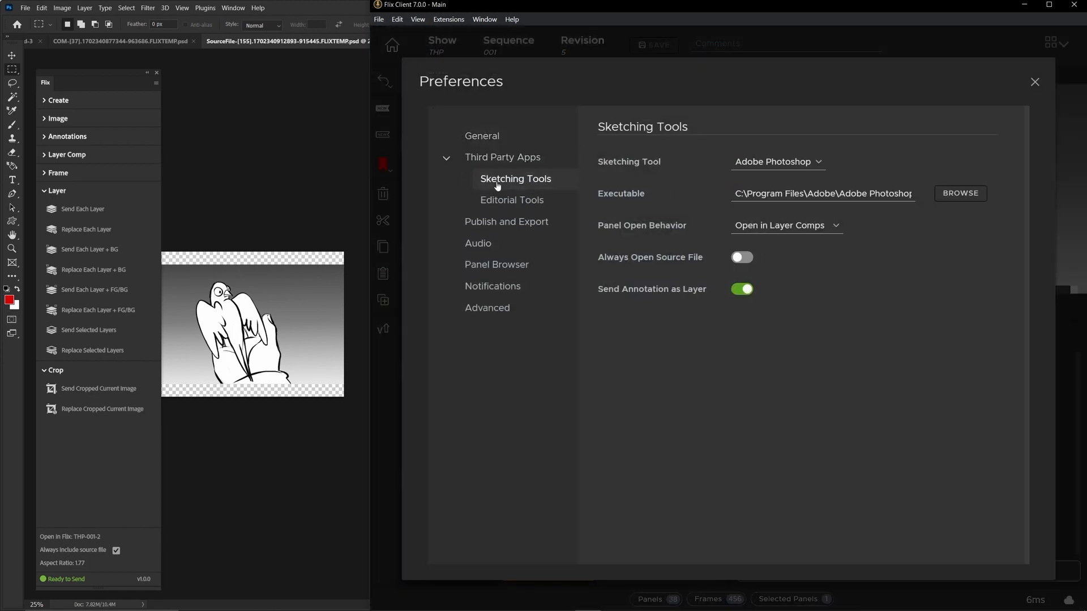
click(741, 257)
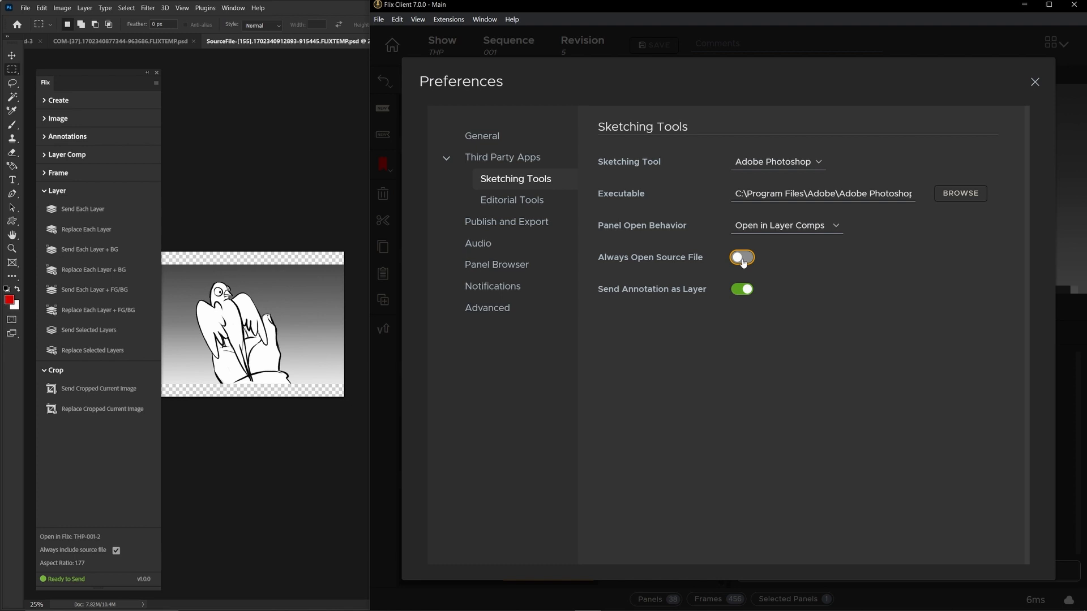
click(741, 259)
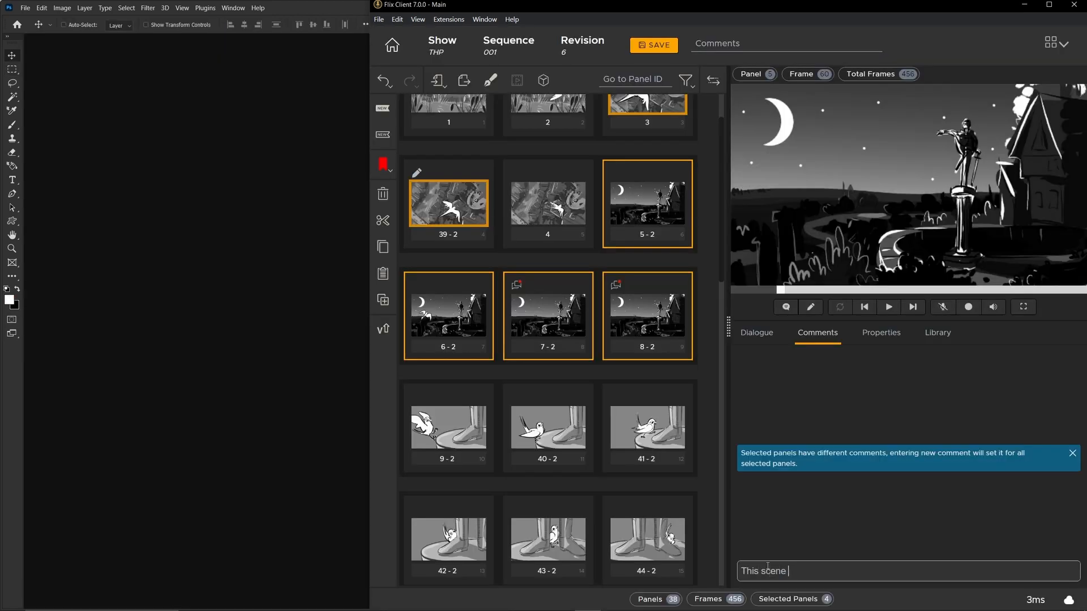
Comment 'This scene needs to take place in the daytime' on panels 5-2 through 8-2
text(needs to take place in the)
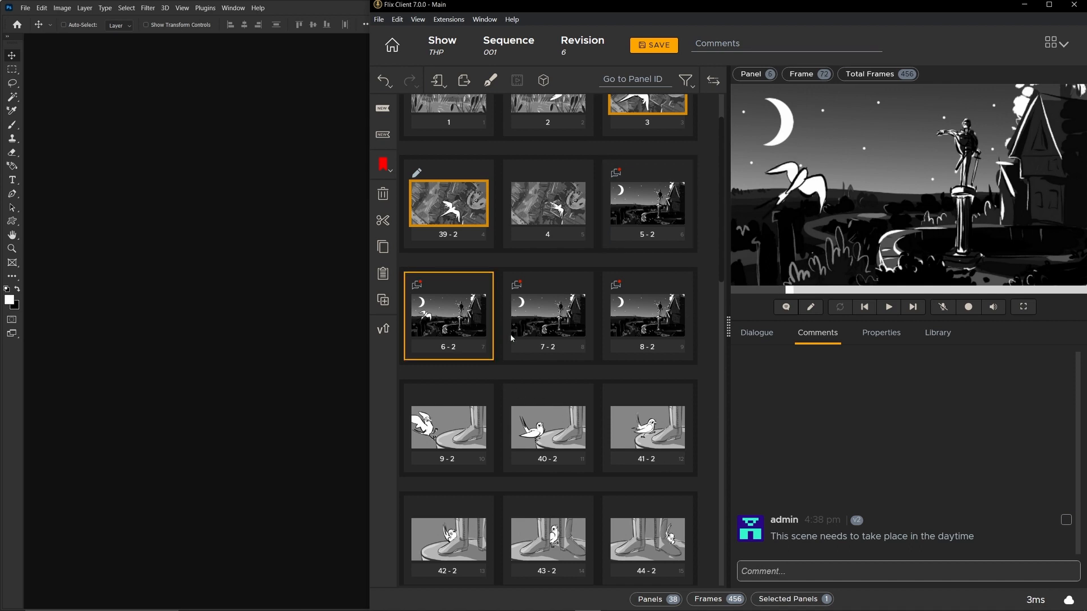
click(645, 315)
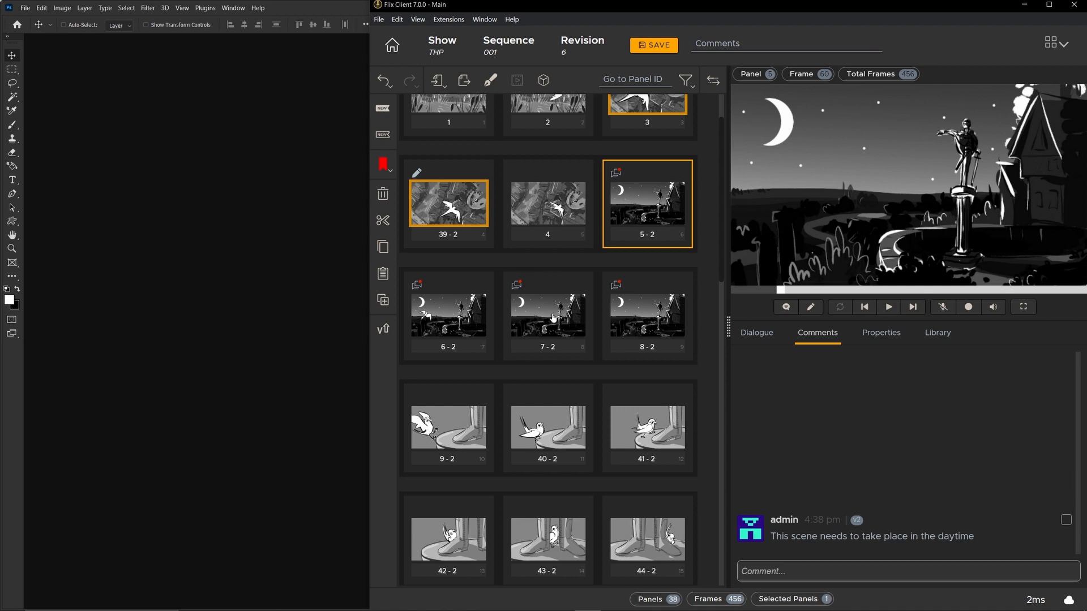
mouse_move(646, 266)
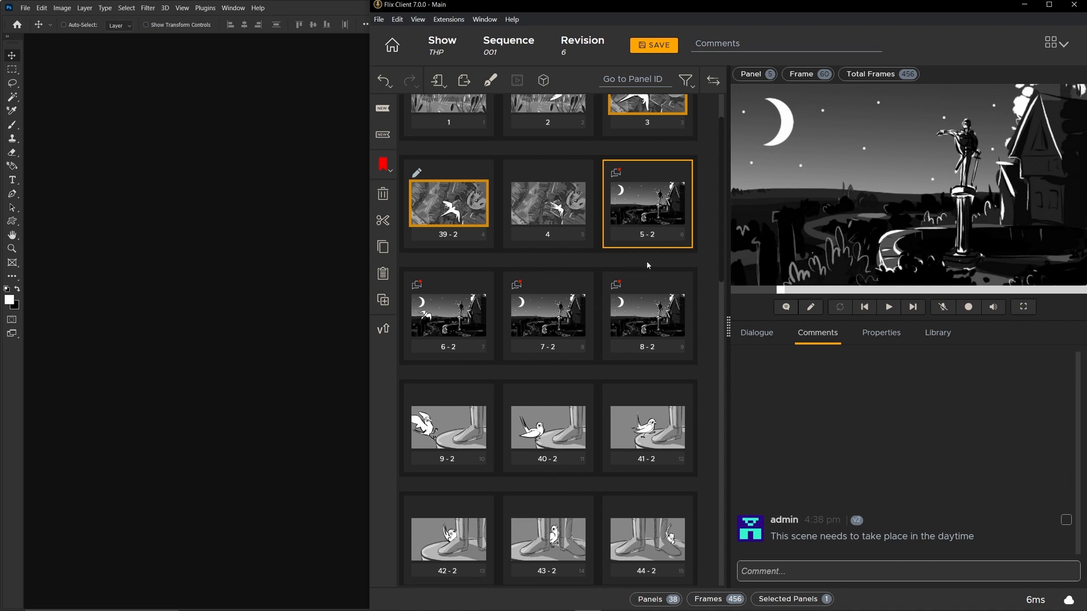
mouse_move(649, 223)
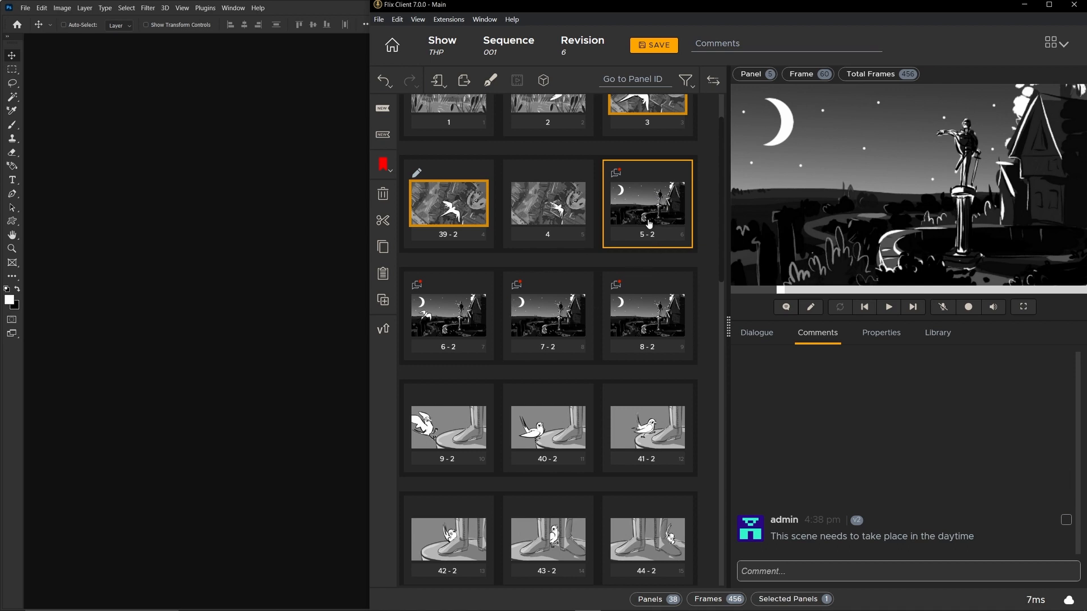
click(645, 315)
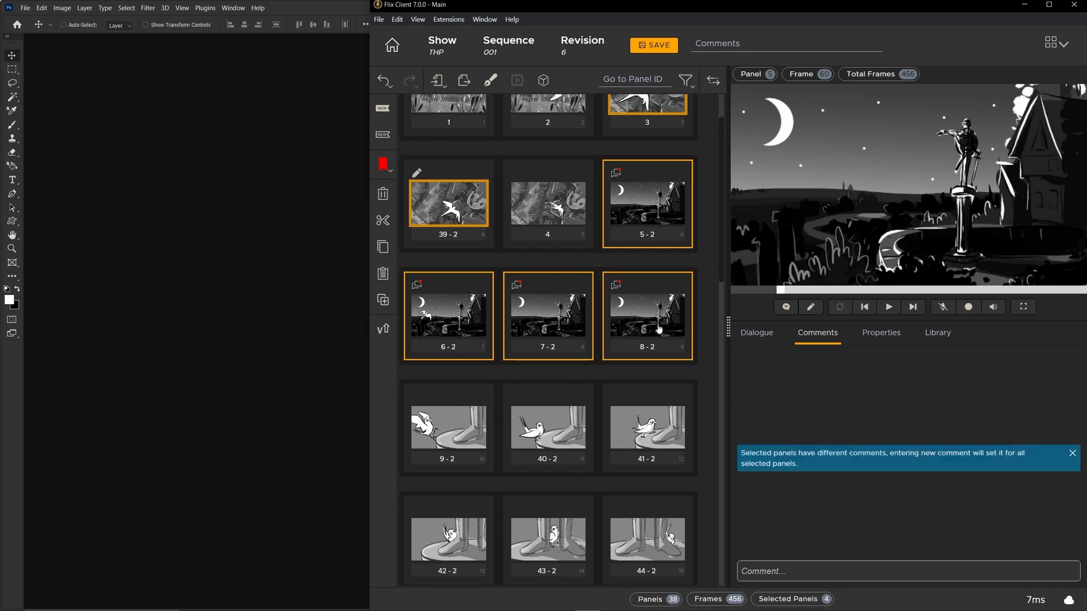
mouse_move(691, 303)
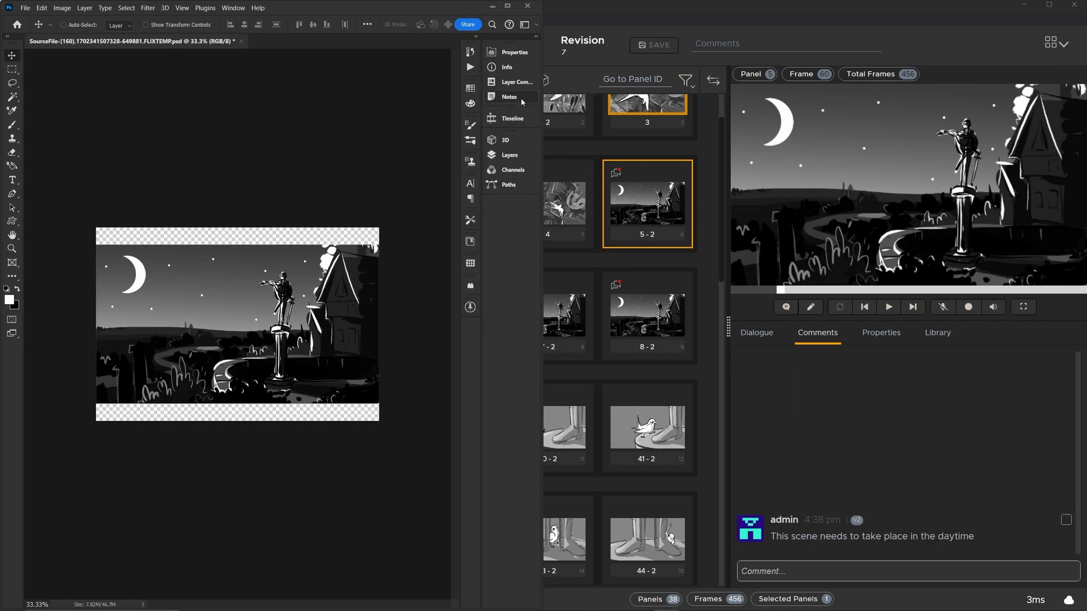
Apply Layer Comp 2, the daytime version with the bird flying in, to panel 5-2's source
click(510, 154)
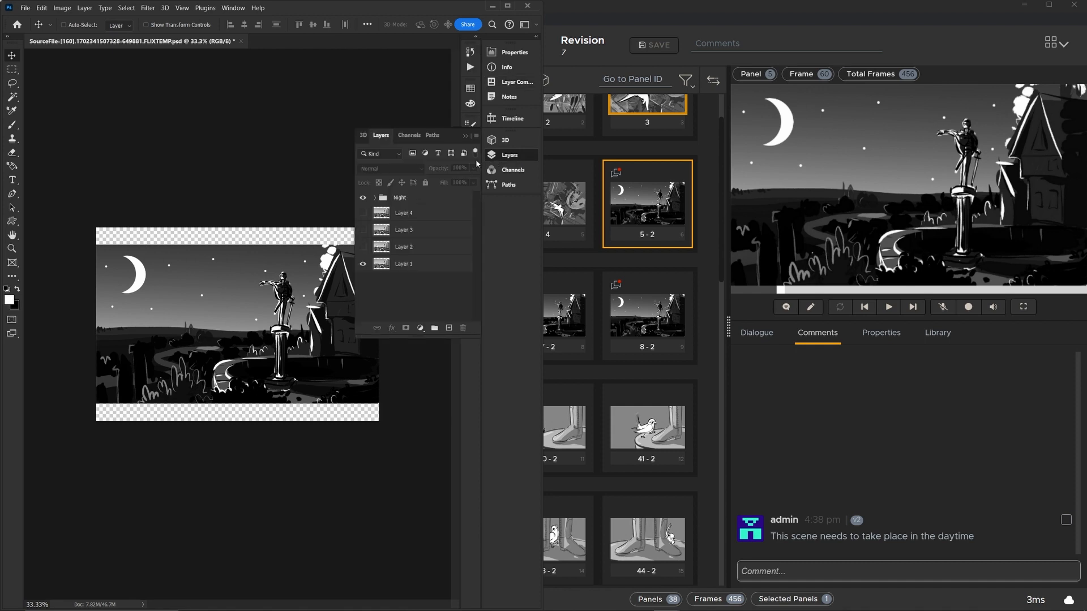
click(361, 197)
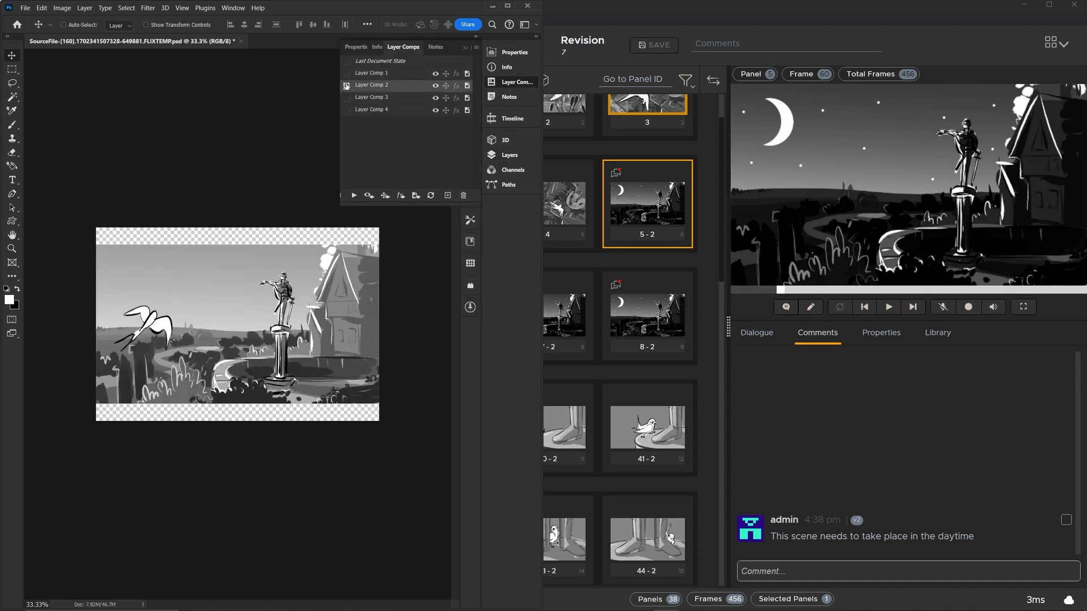
click(346, 96)
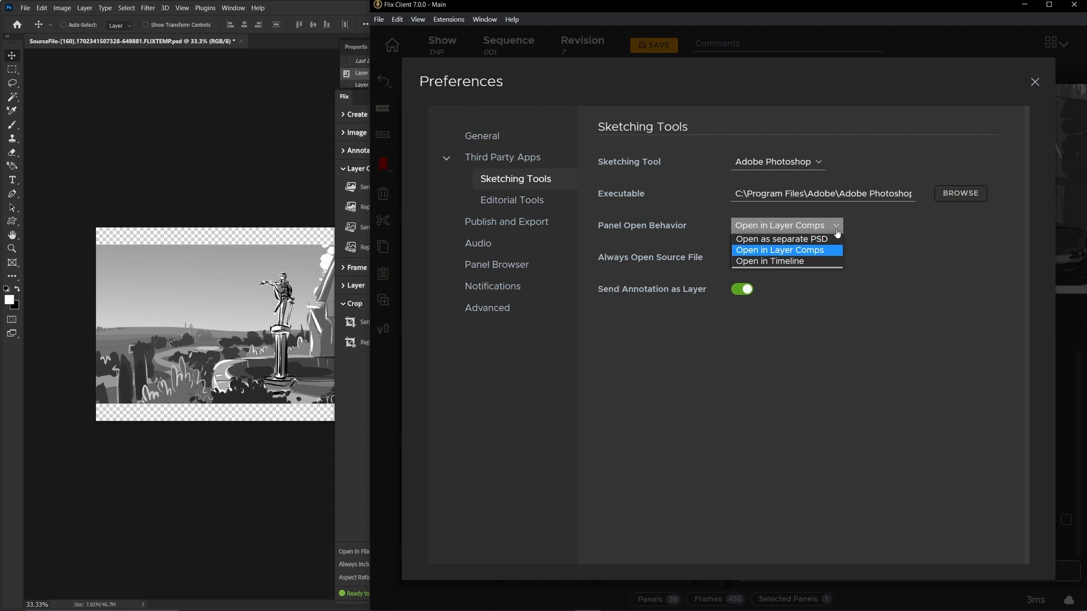
Set Flix's Panel Open Behavior to 'Open as separate PSD'
click(781, 238)
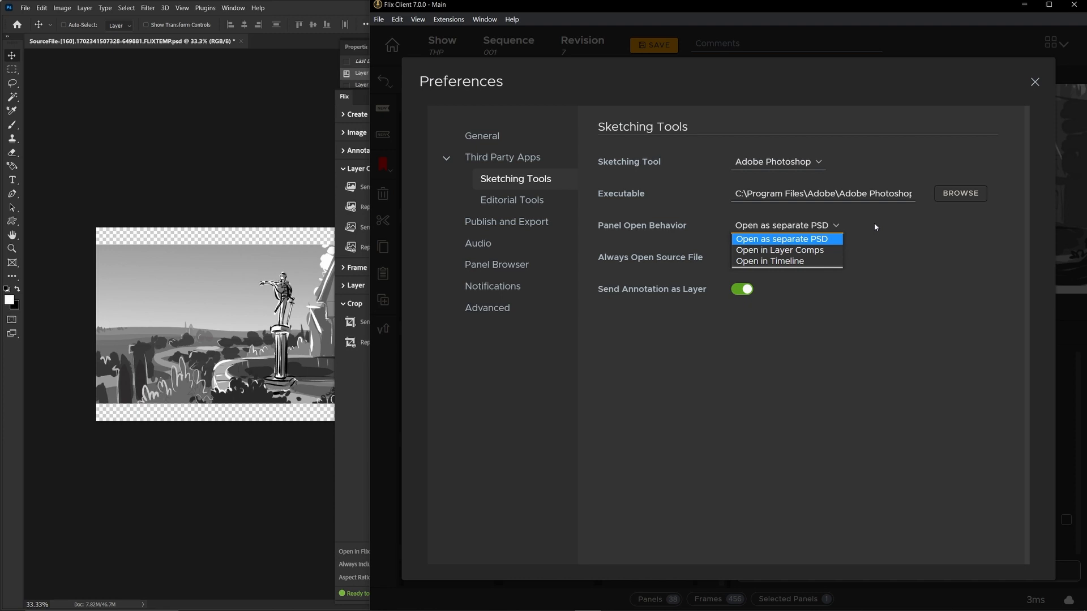
click(781, 239)
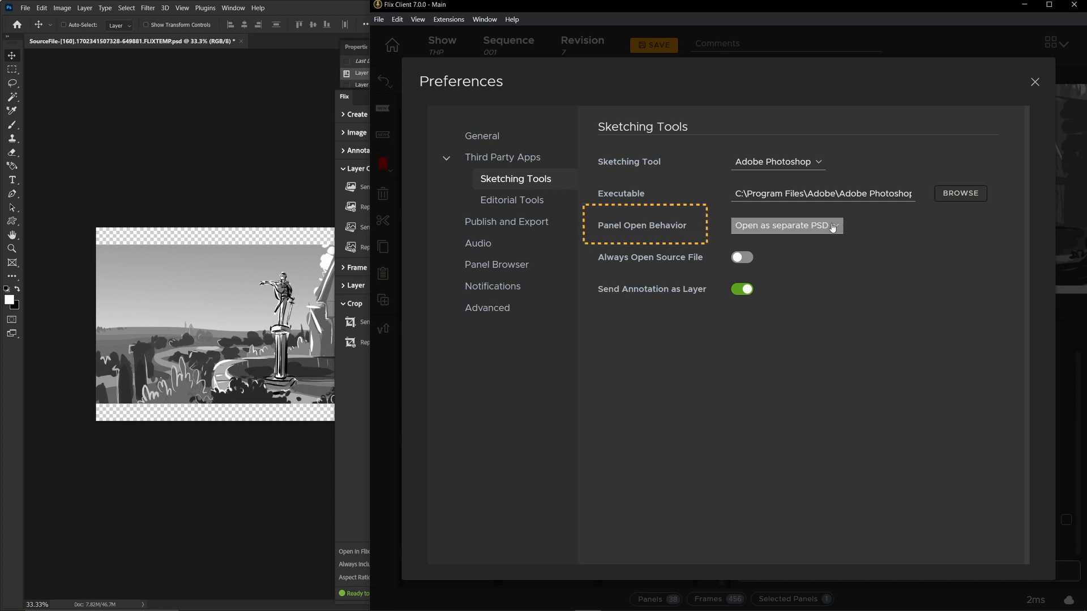
click(785, 225)
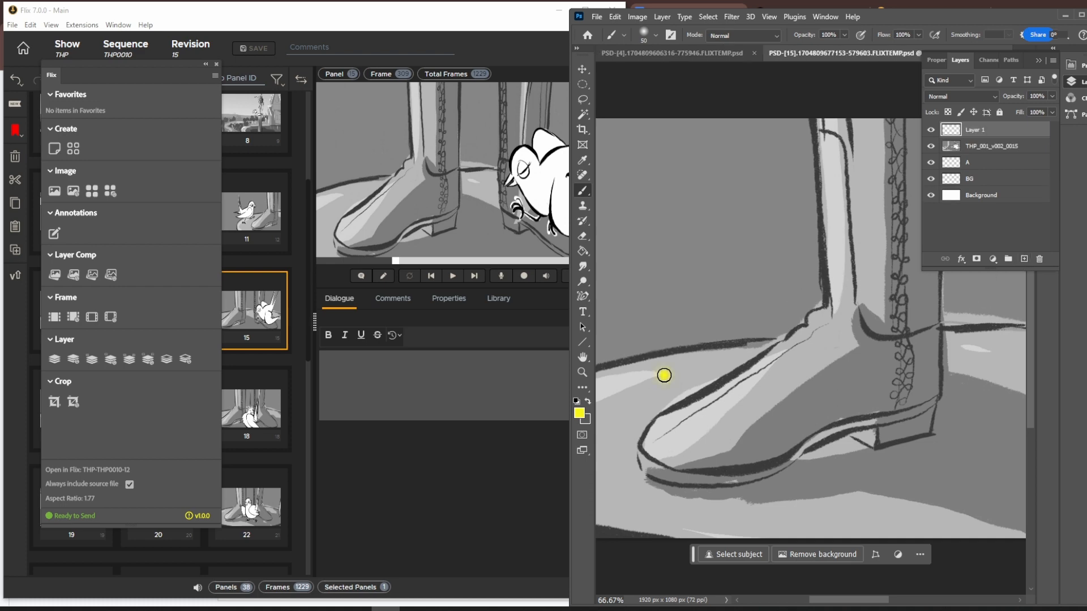
Brush a yellow motion line beside the boot on Layer 1 so Flix panel 15 updates
drag(664, 375, 753, 229)
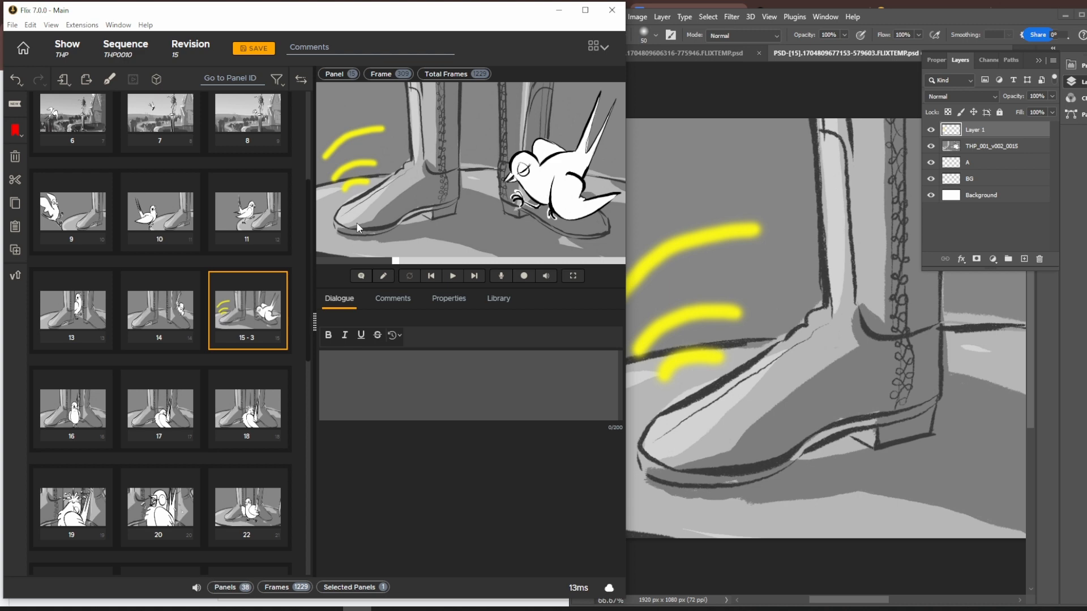
mouse_move(349, 155)
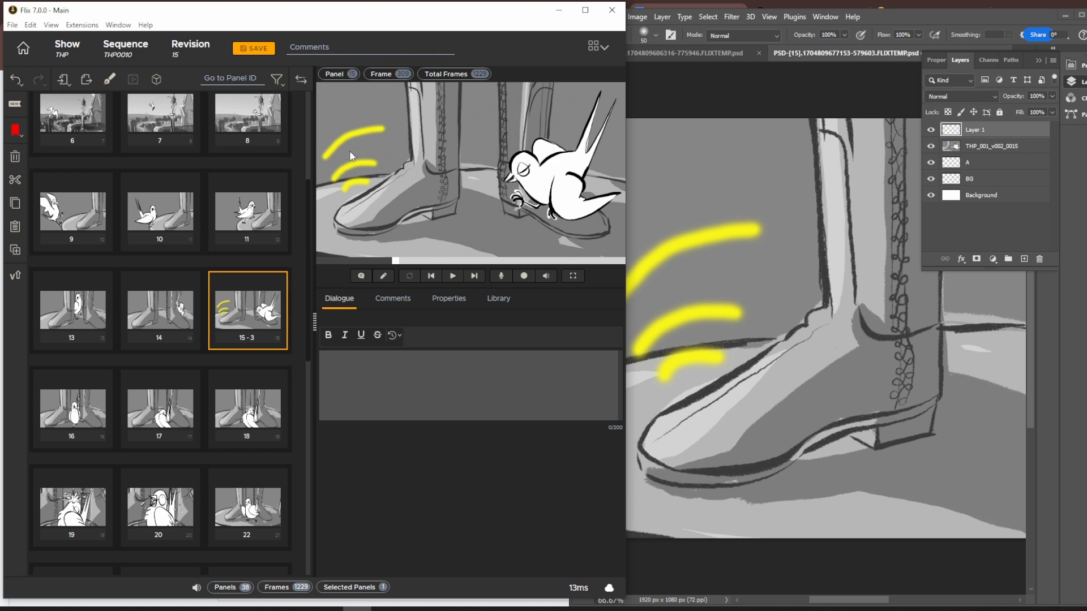
mouse_move(251, 367)
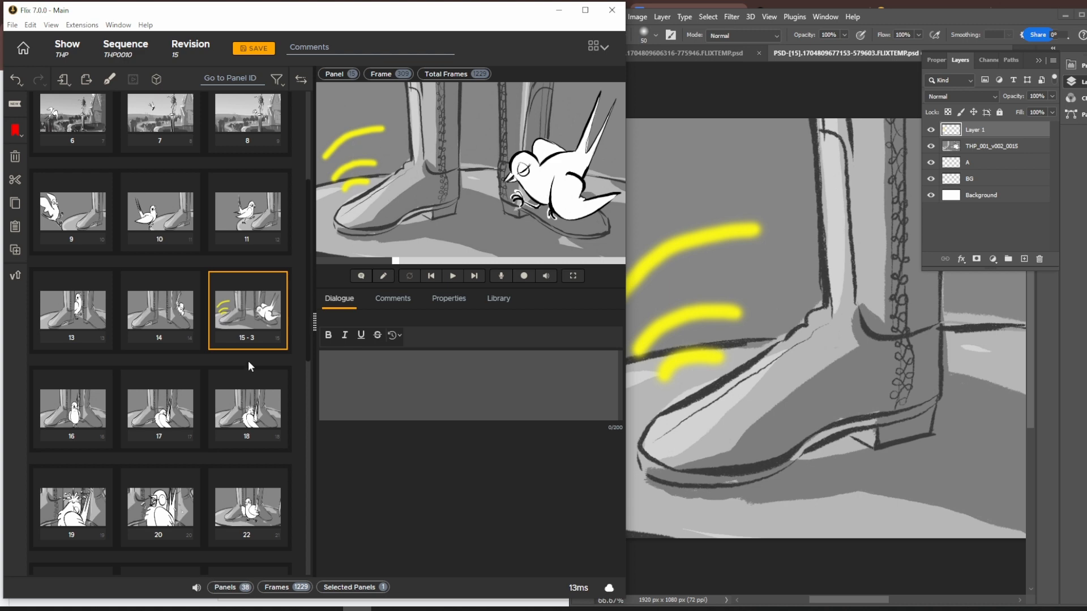
mouse_move(251, 367)
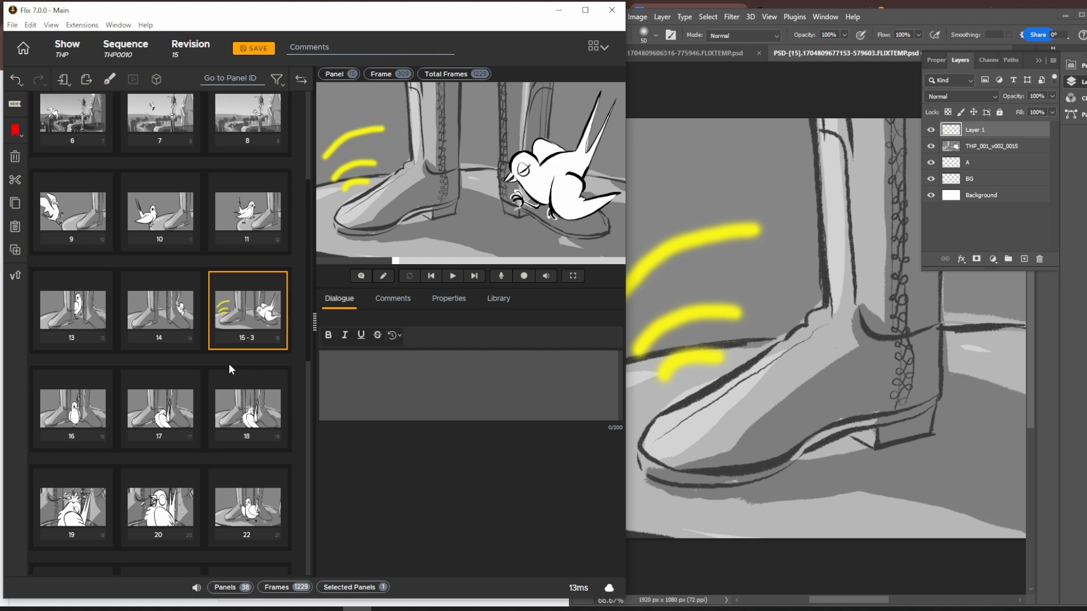